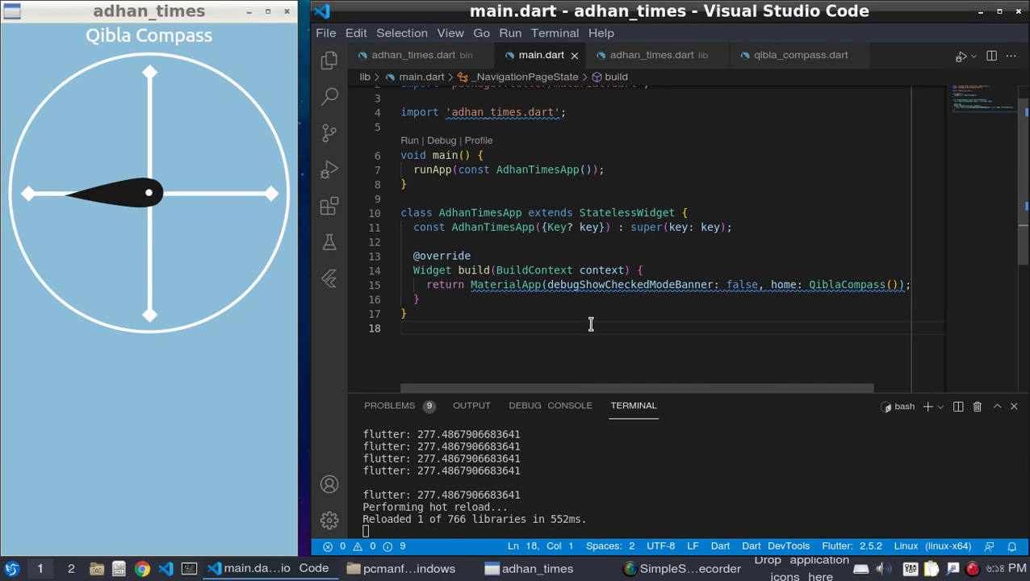
Step: Insert a stateful widget named NavigationPage below AdhanTimesApp via the stful snippet
key("Enter")
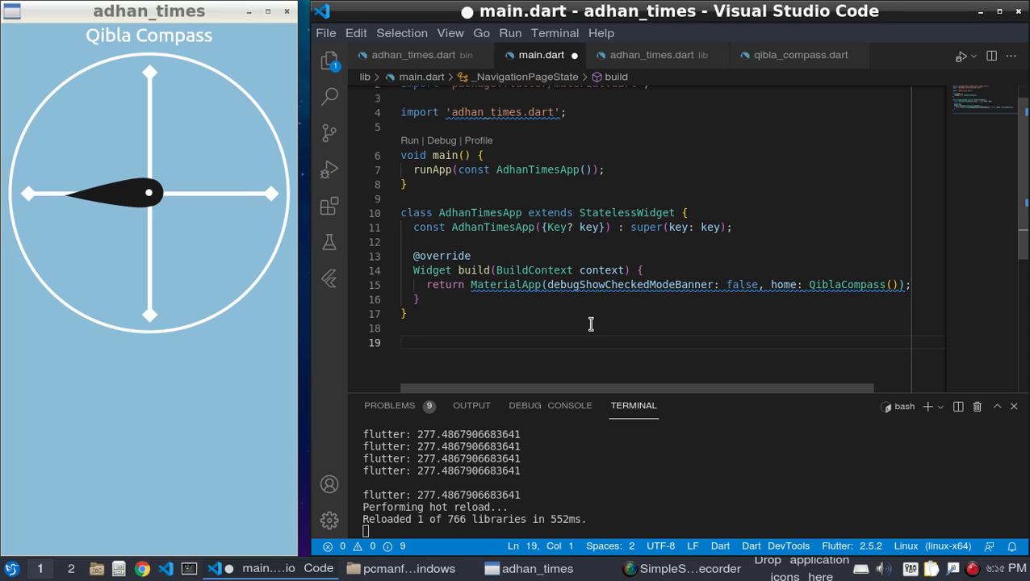
type("st")
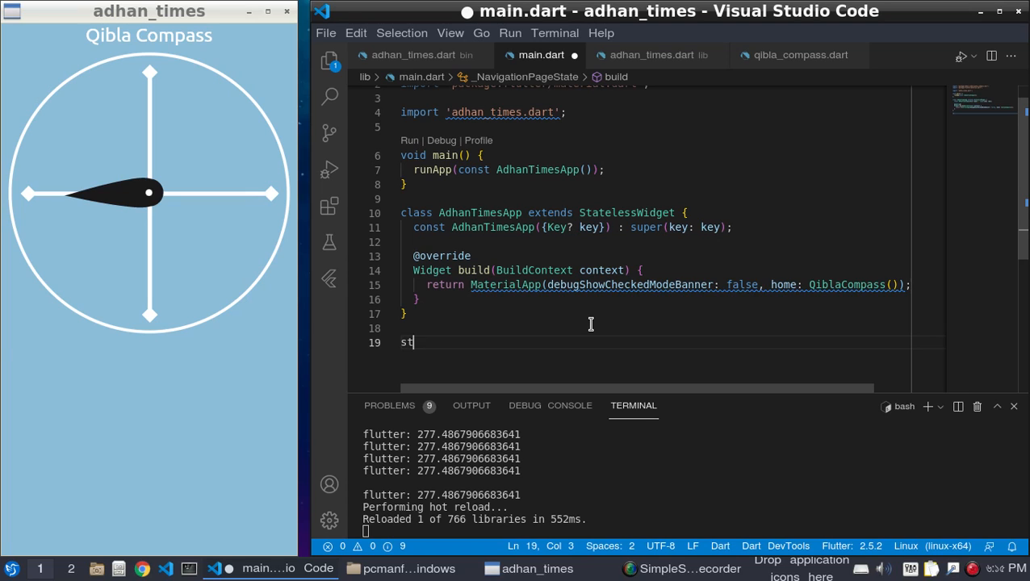
type("f")
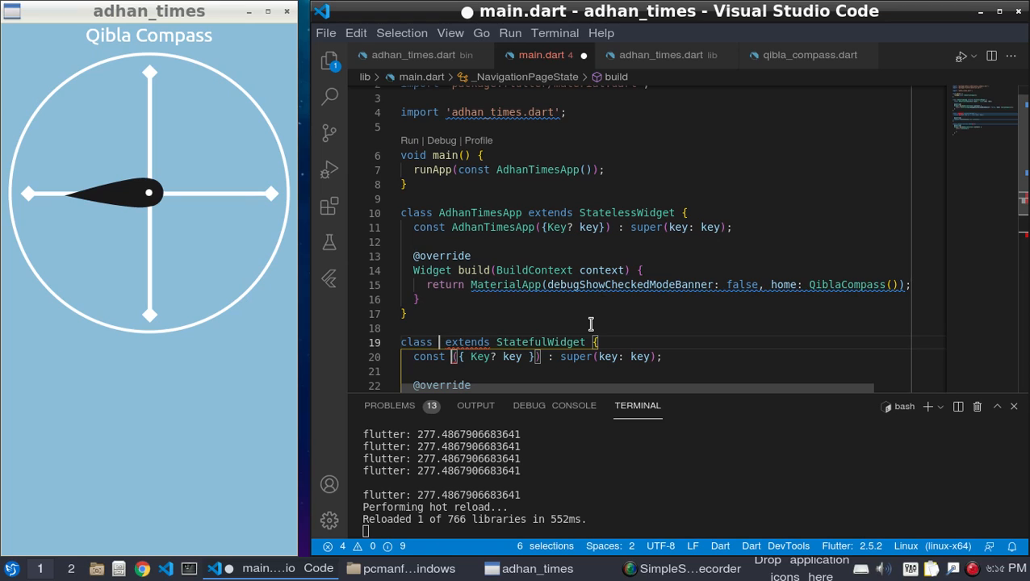
type("NavigationPage")
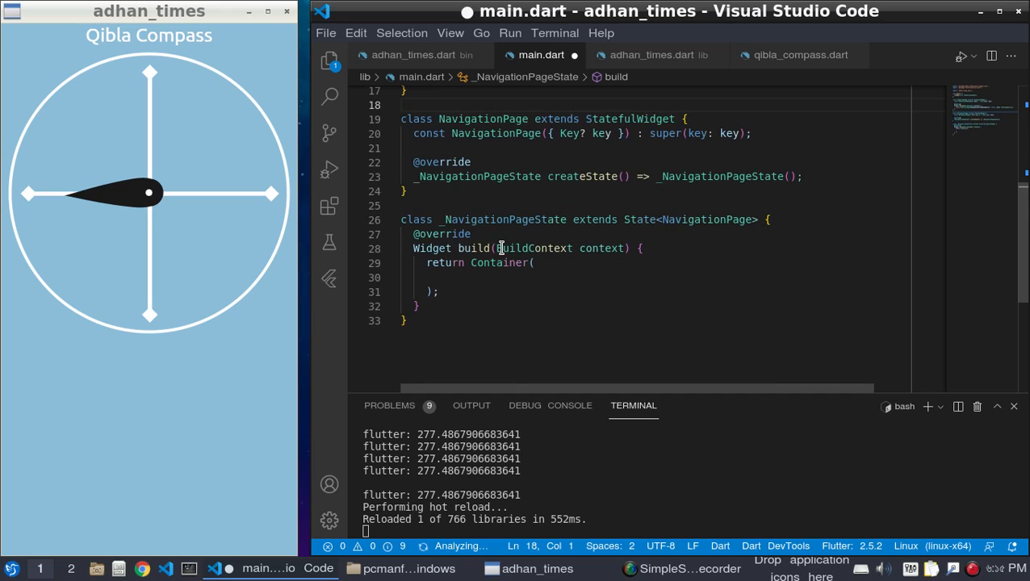
Step: Replace the returned Container with a Scaffold and add its bottomNavigationBar property
double_click(496, 263)
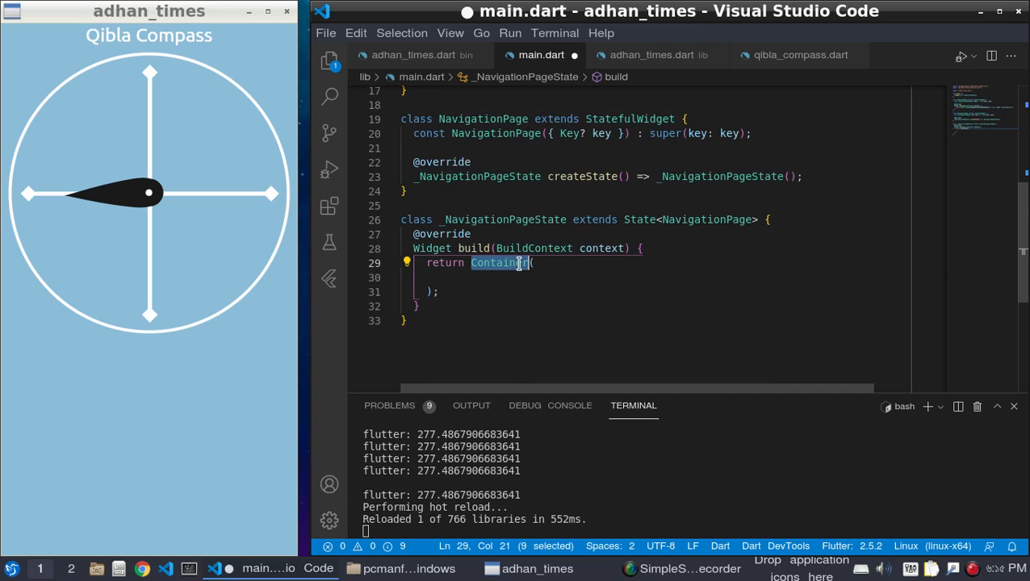
type("Scaffold")
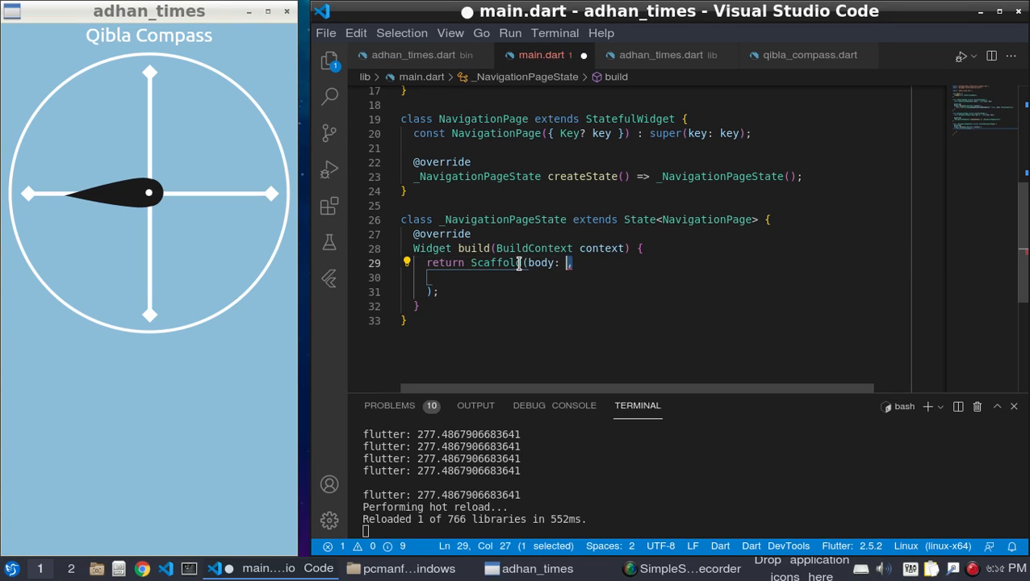
key("BackSpace")
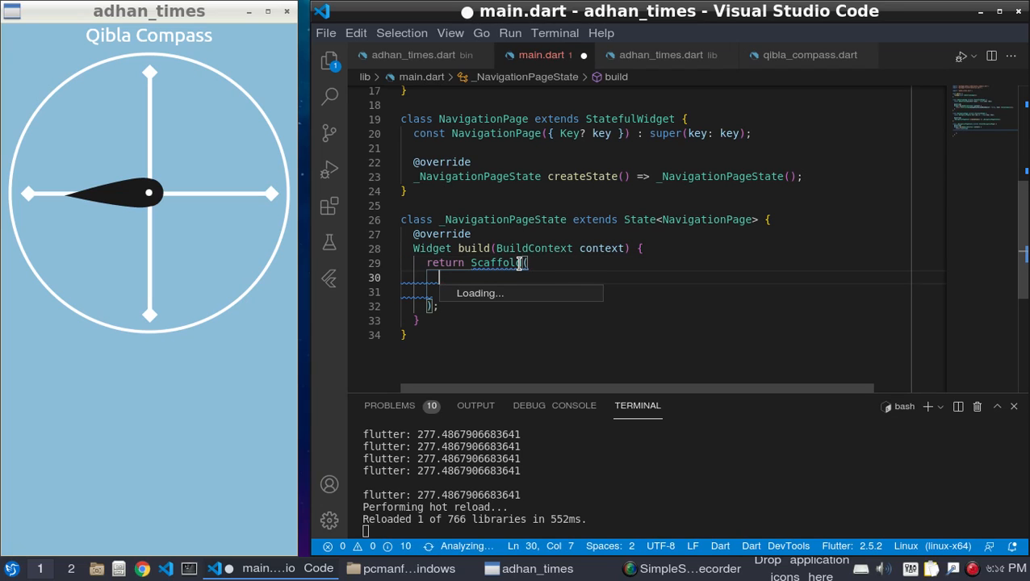
type("b")
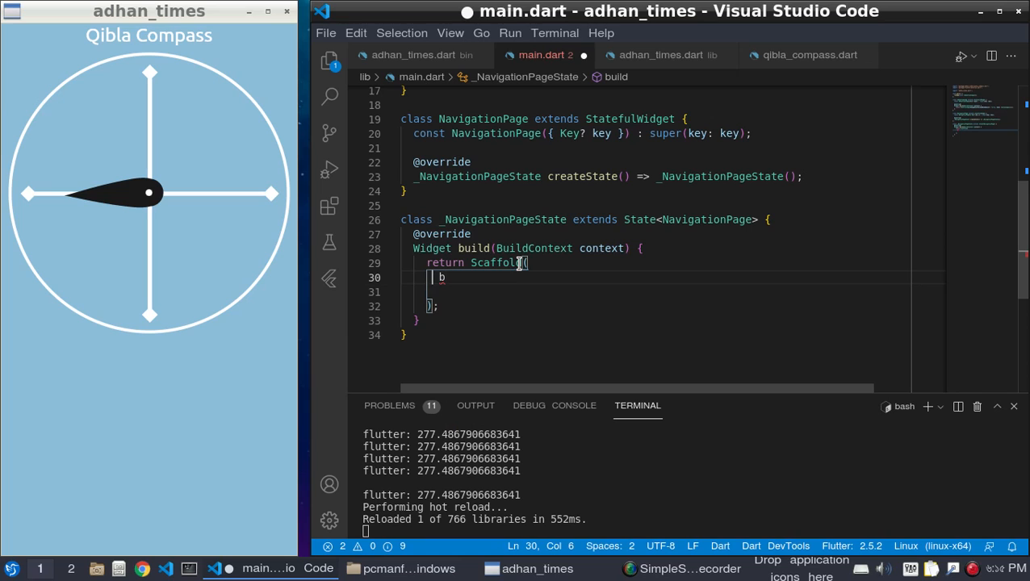
type("b")
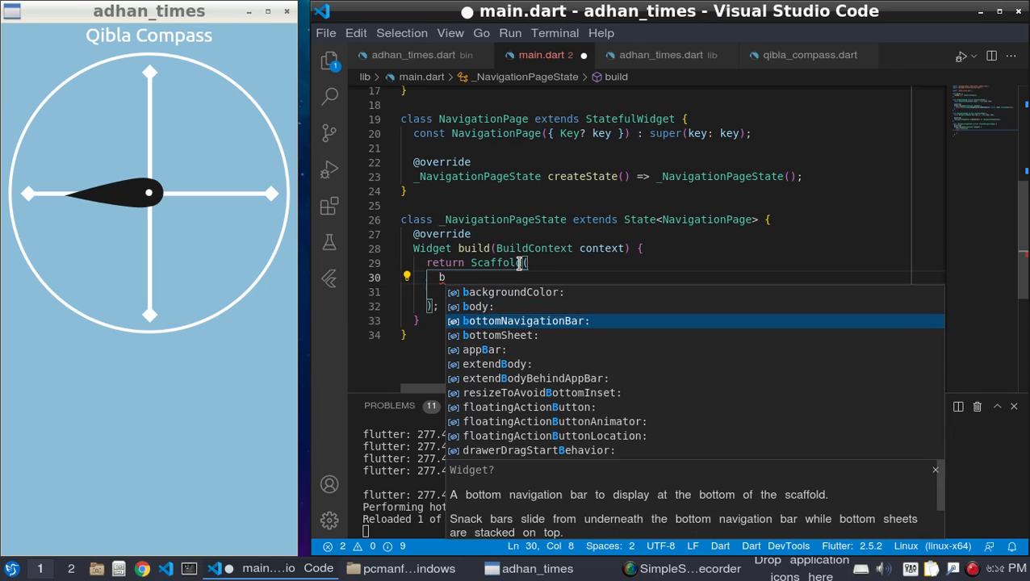
left_click(525, 320)
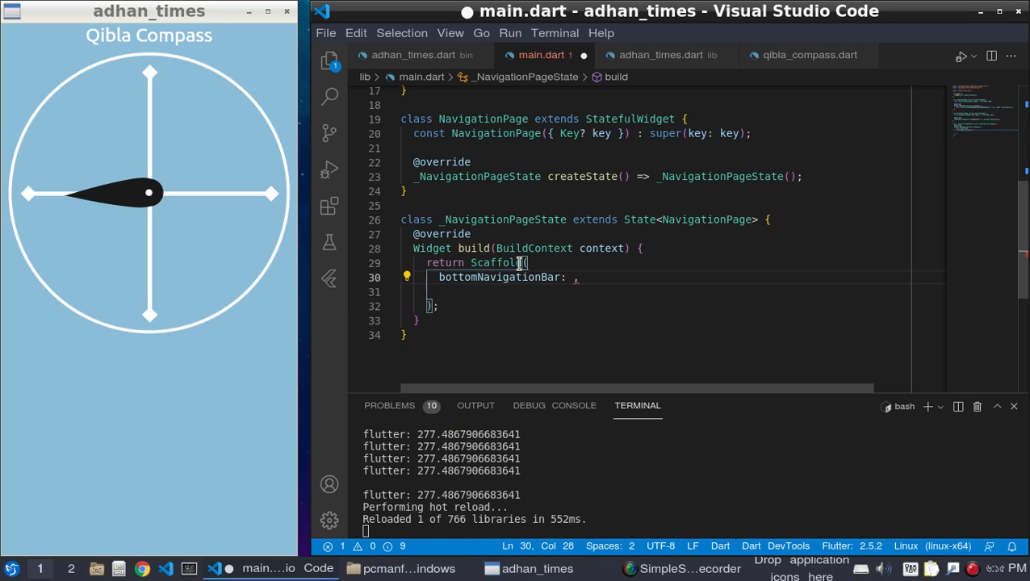
Step: Set bottomNavigationBar to a BottomNavigationBar with an empty items list
type("Bot")
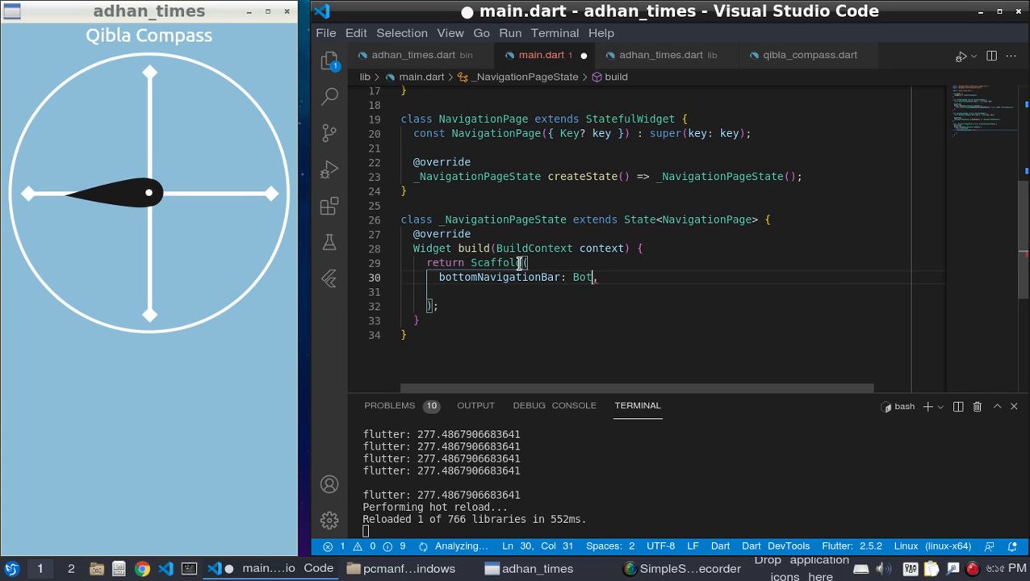
type("tom")
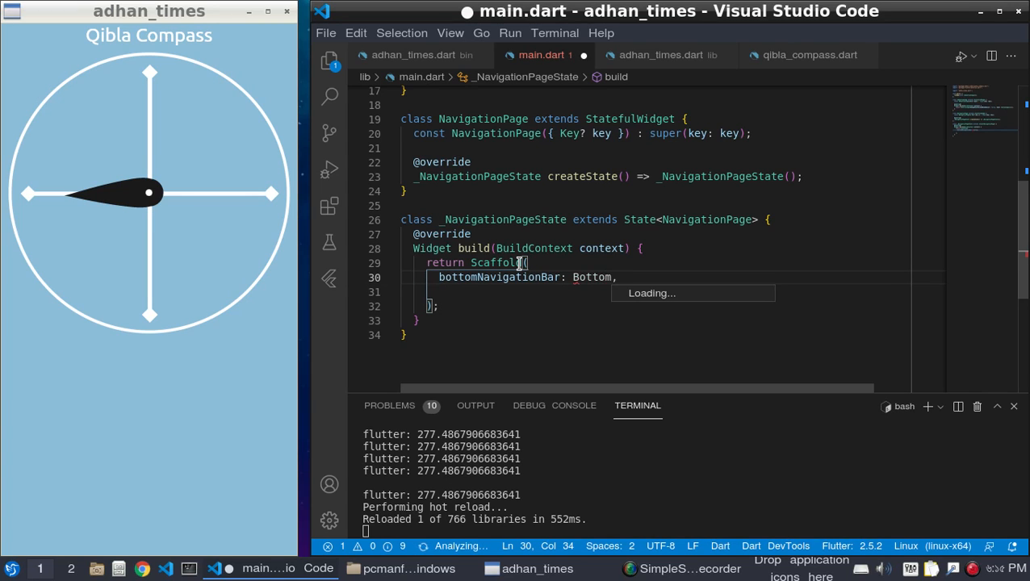
type("NavigationBar(items: items")
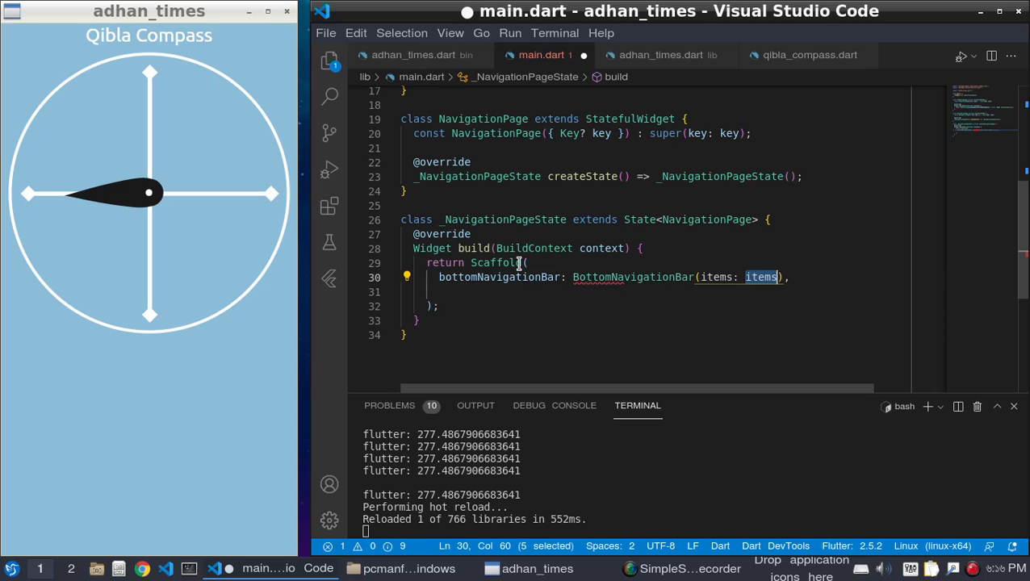
key("Delete")
type("[]")
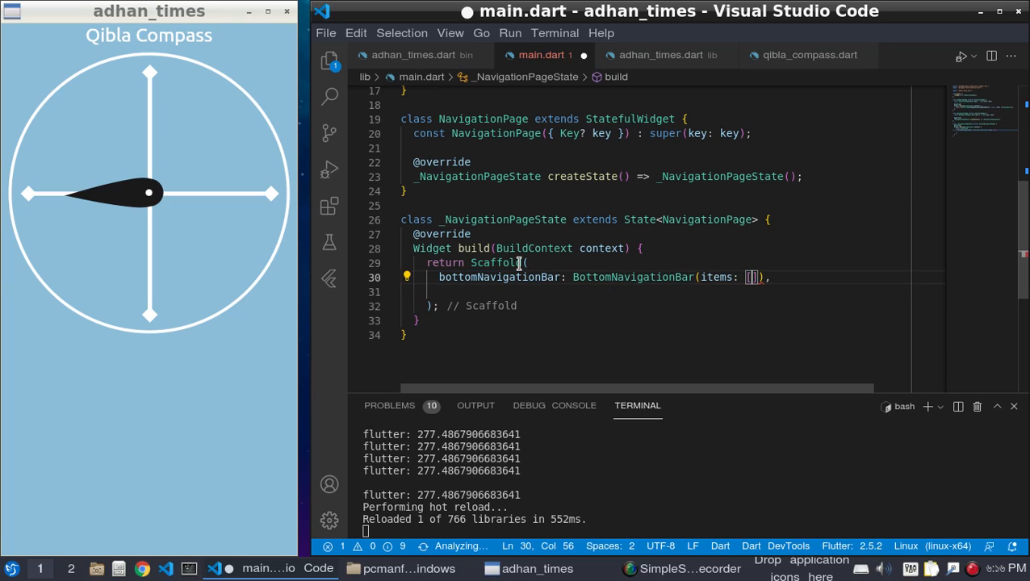
Step: Add a BottomNavigationBarItem with an Icon argument inside the items list
key("Return")
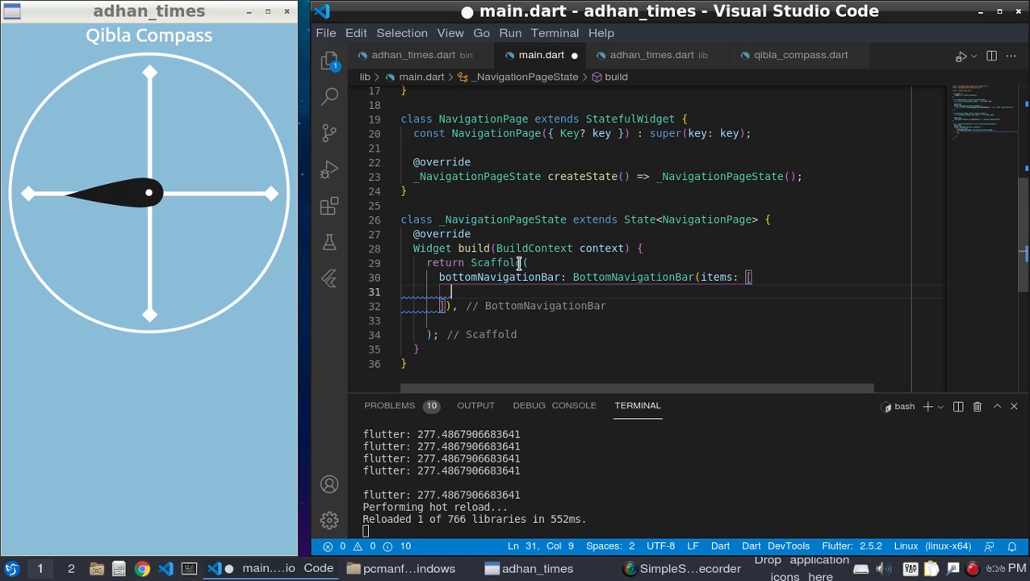
type("B")
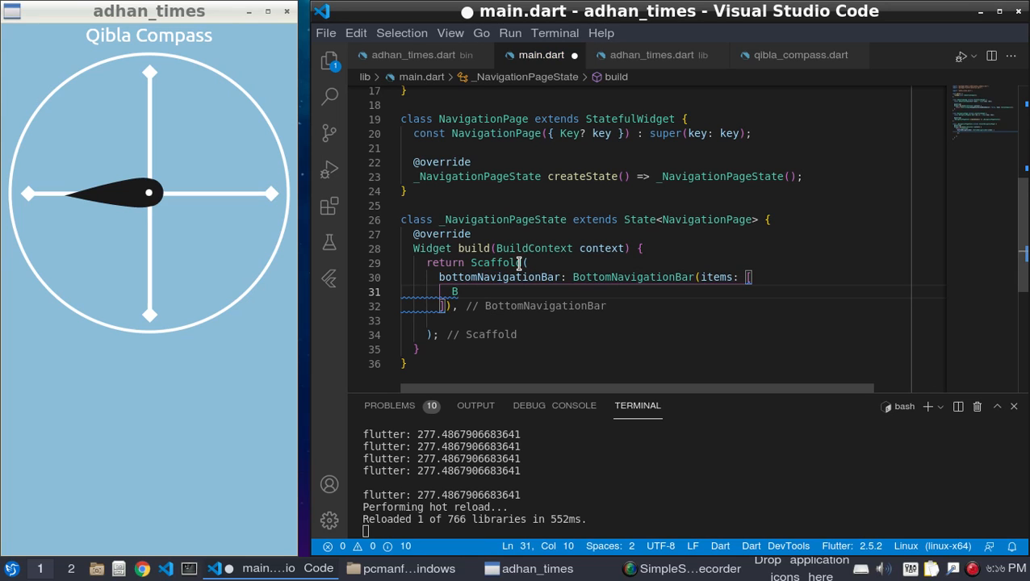
type("ot")
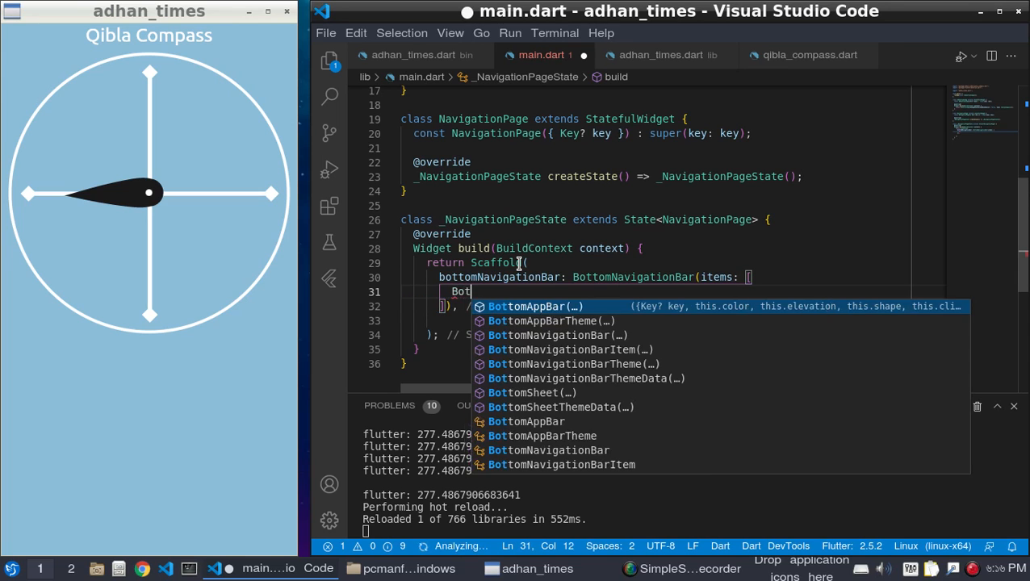
key("Down")
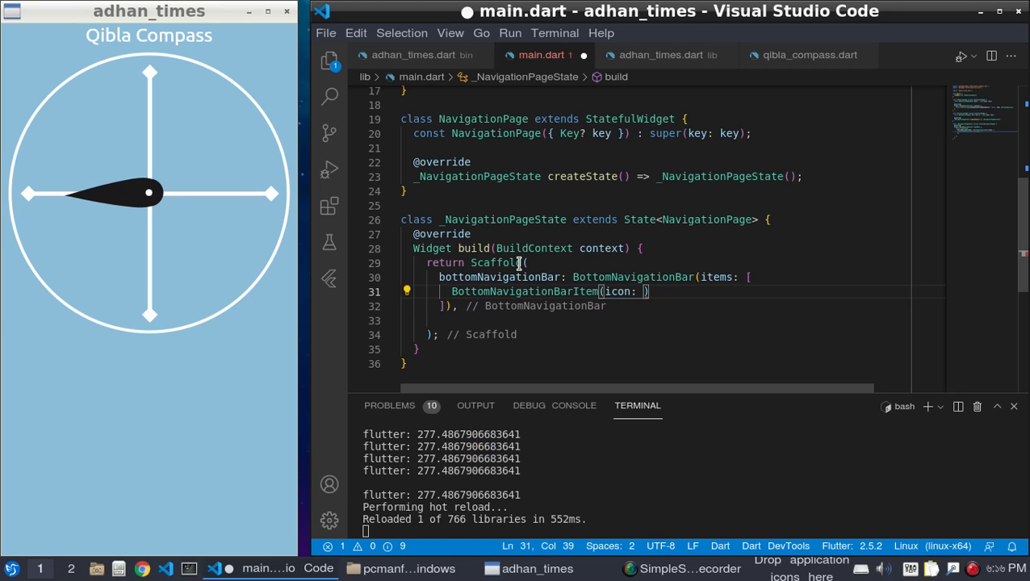
type("Icon.")
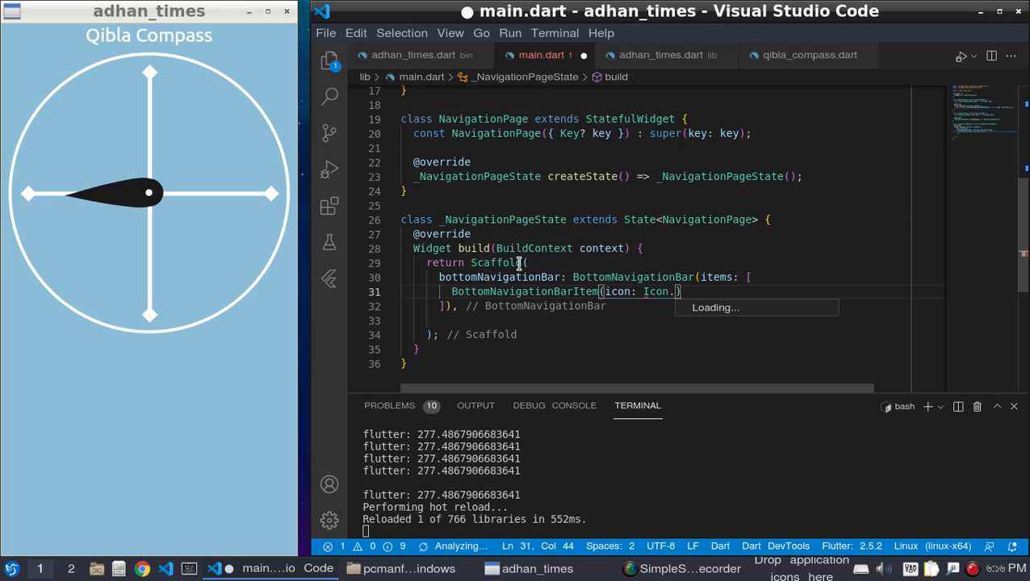
type("t")
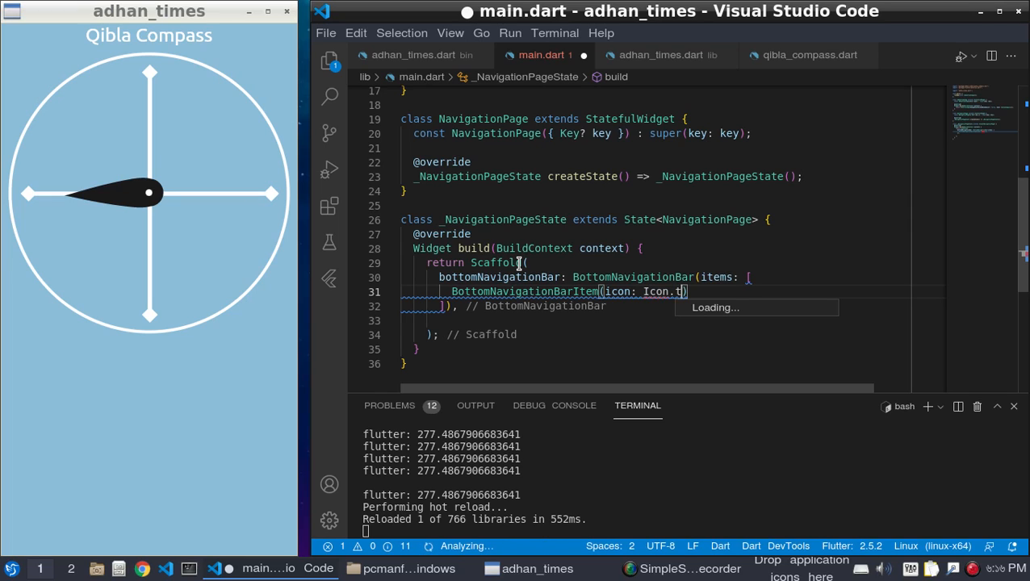
type("imes")
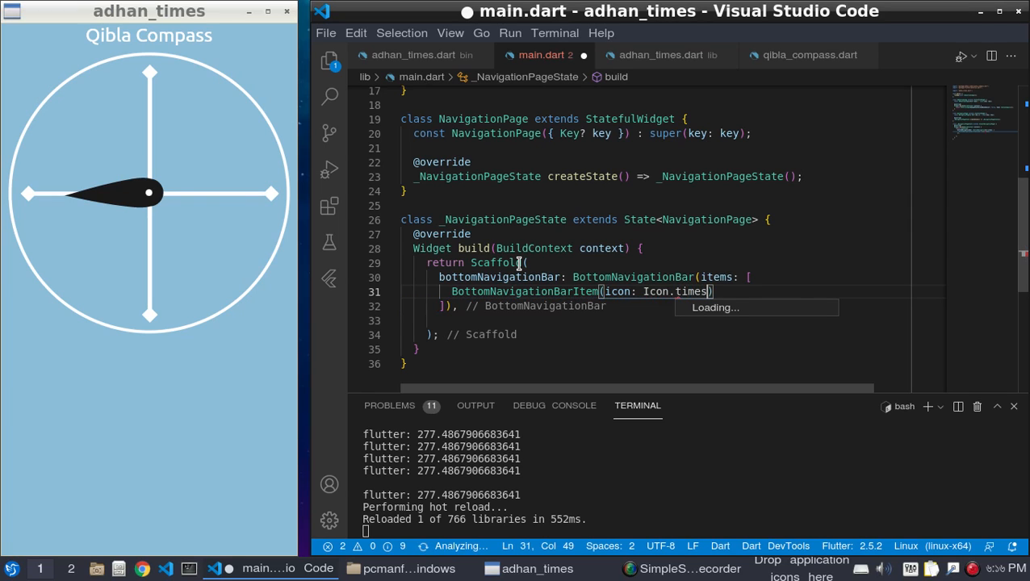
key("BackSpace")
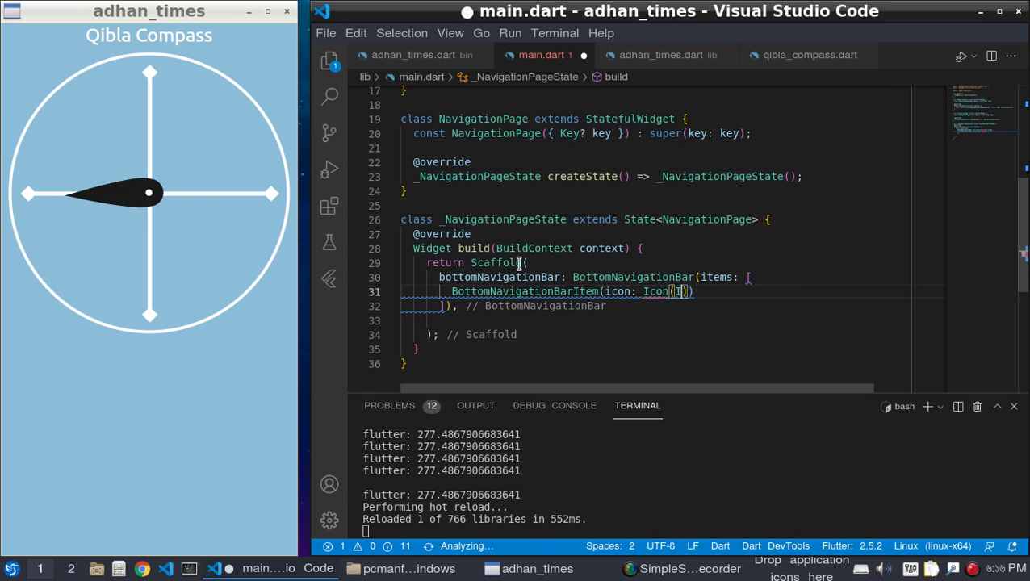
Step: Give the item the Icons.access_time icon and the label "Adhan"
type("cons.")
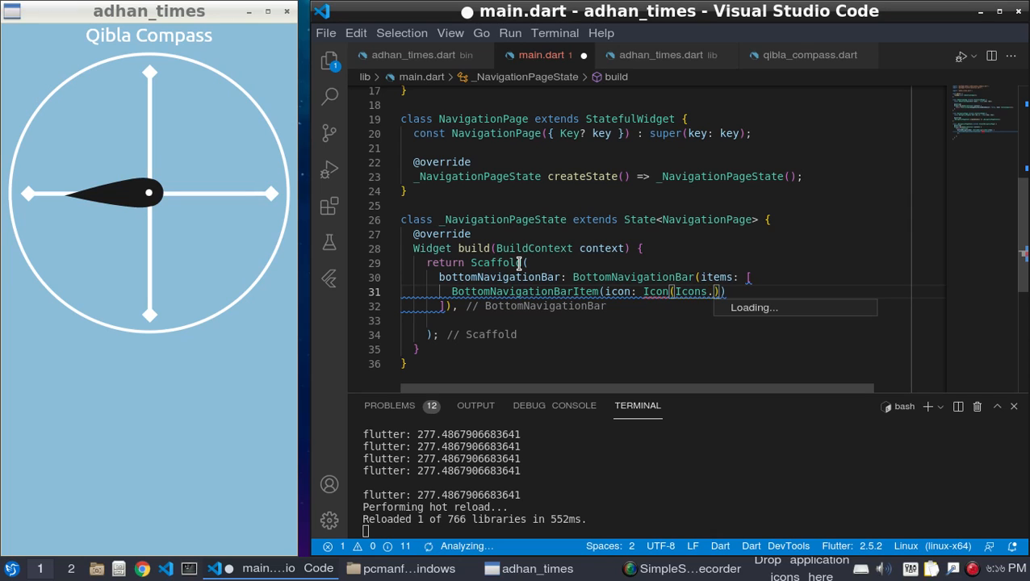
type("ti")
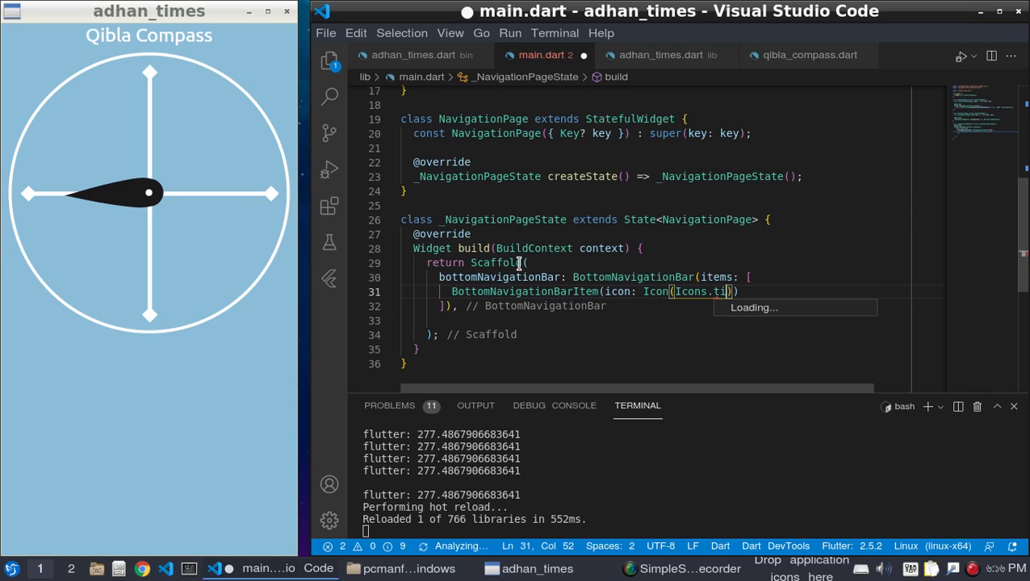
type("me")
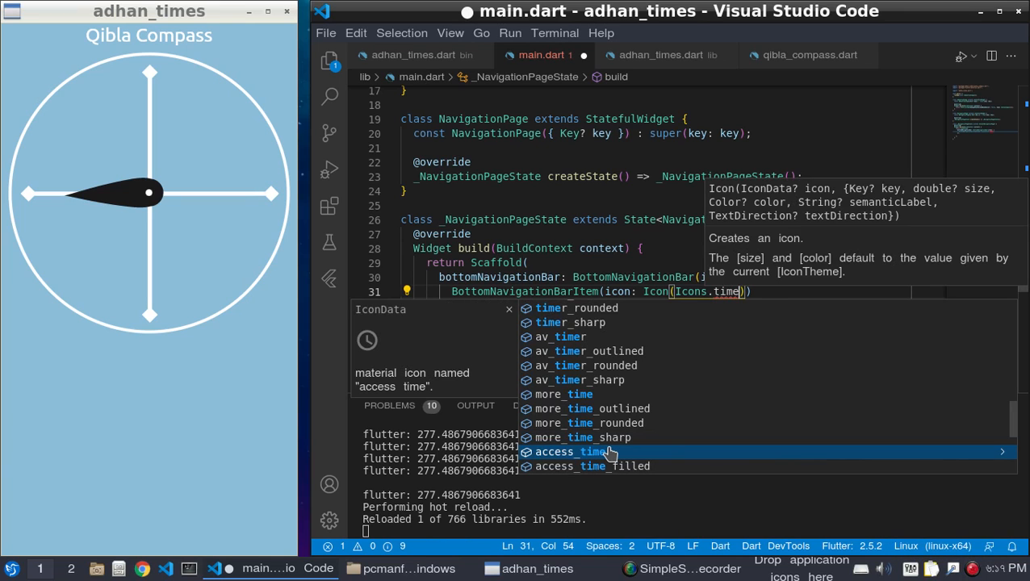
left_click(572, 451)
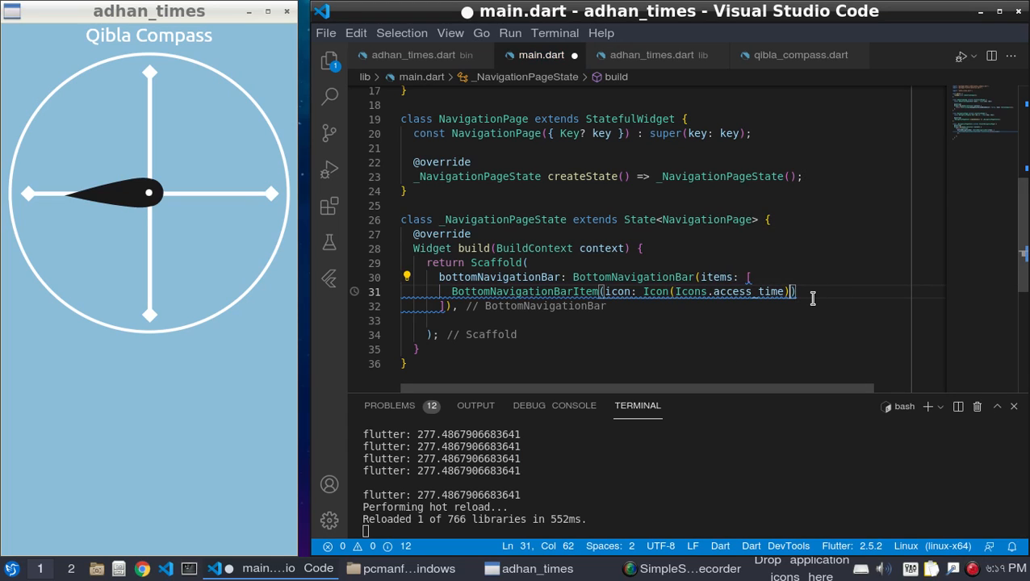
type(",label:")
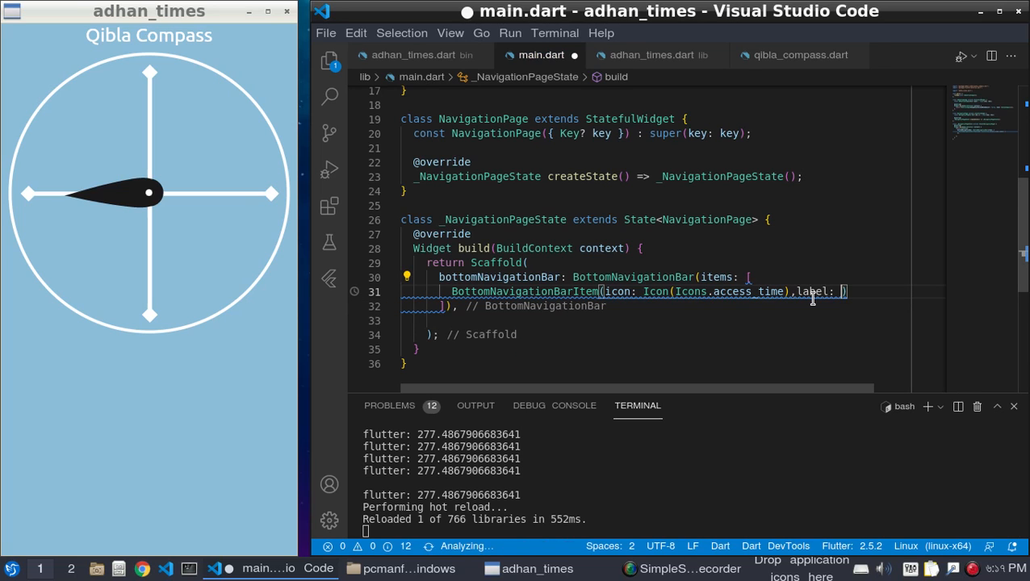
type("\"\"")
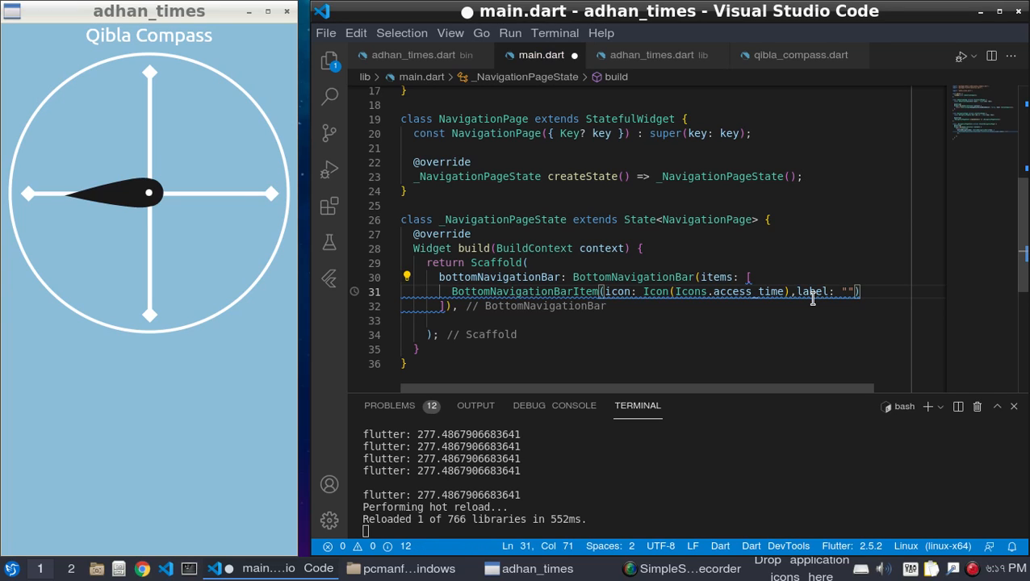
type("Adhan Times")
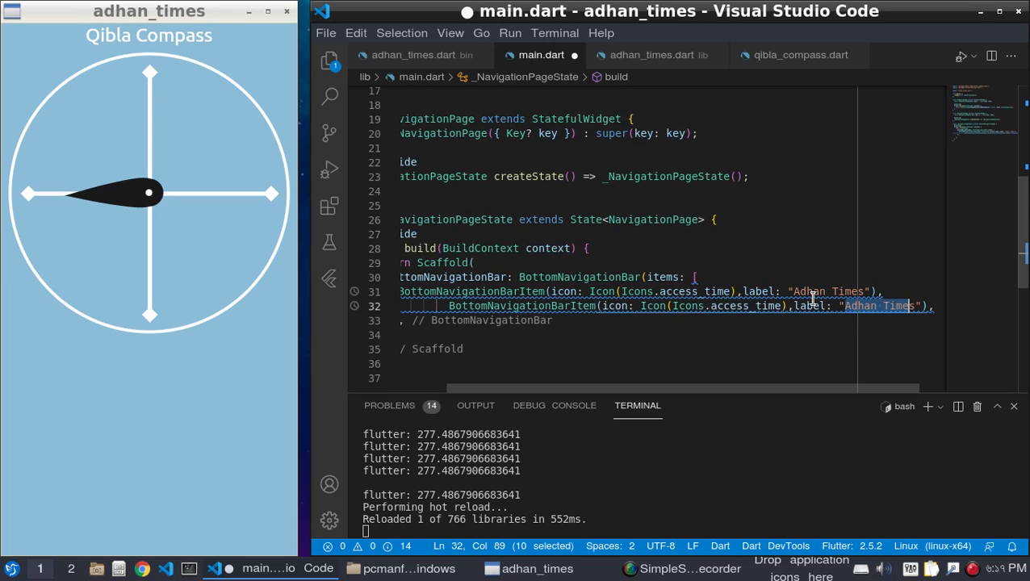
Step: Relabel the duplicated second item "Qibla Compass" and select its icon name for replacement
key("shift+Right")
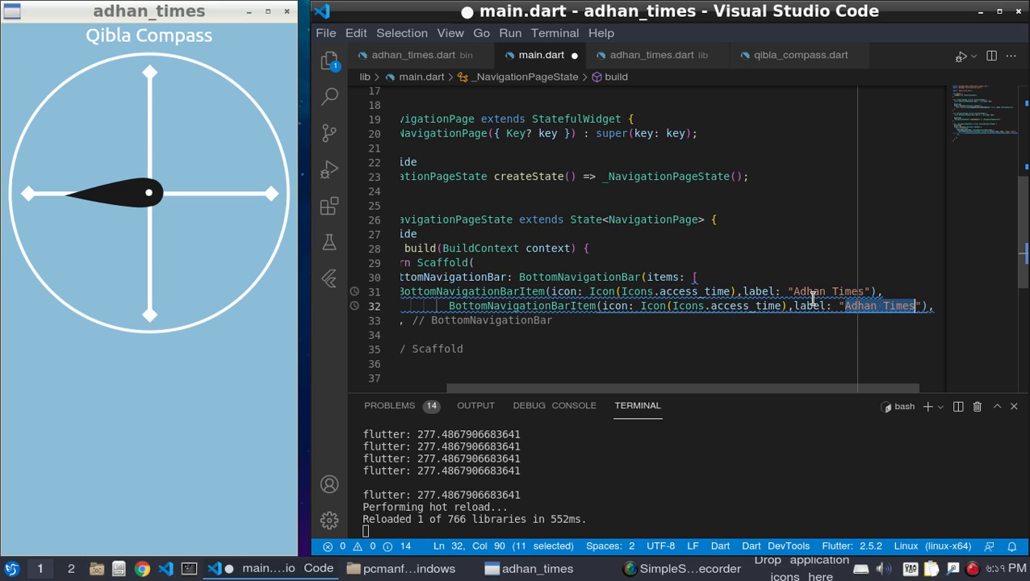
type("Qibl")
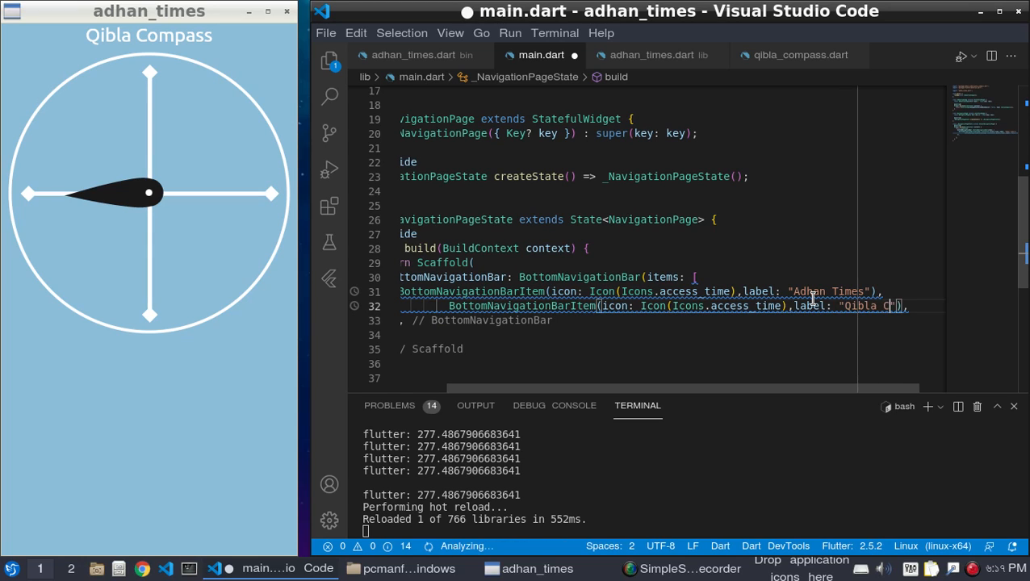
type("ompass")
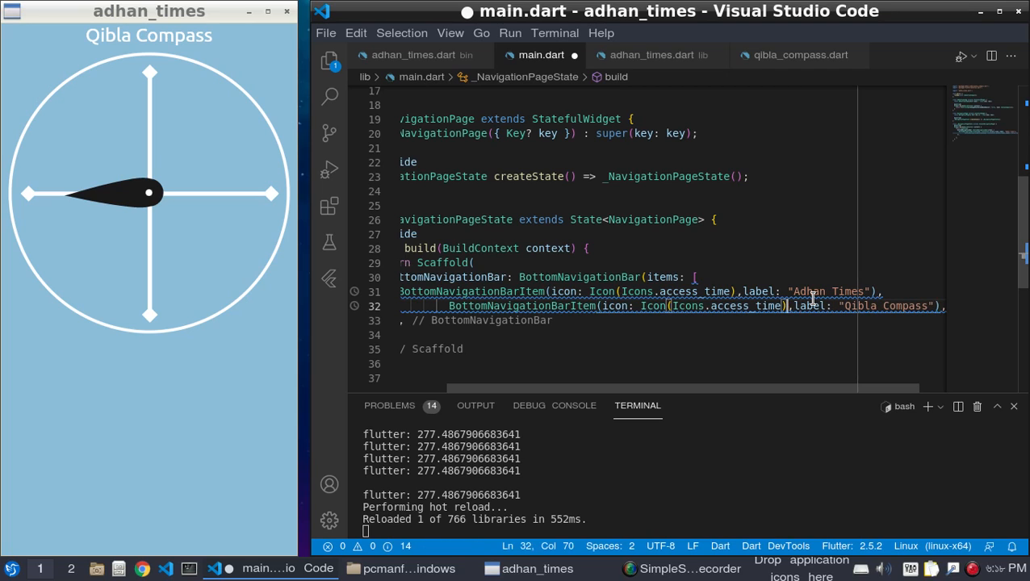
double_click(738, 306)
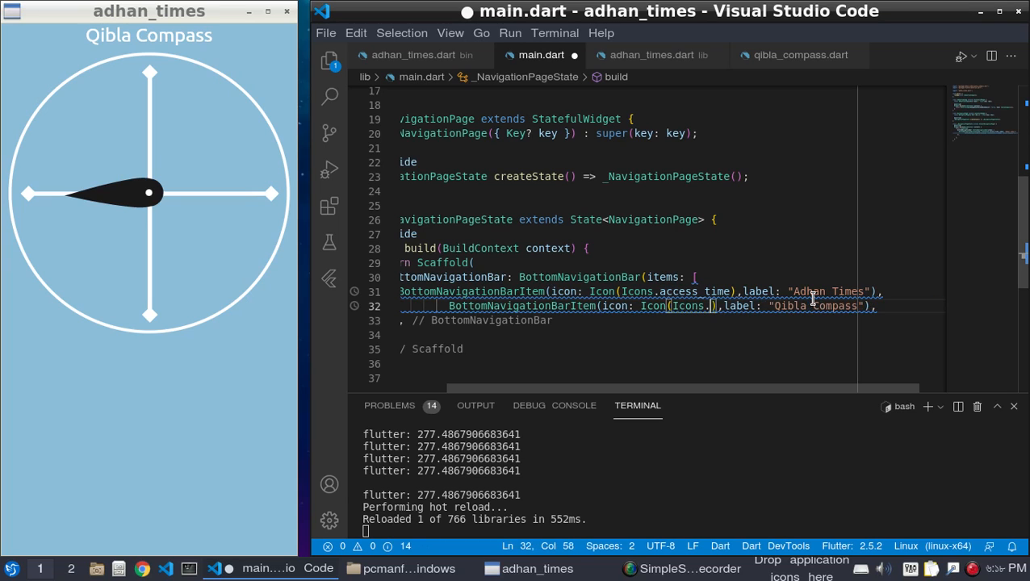
Step: Change the second item's icon to an Icons.location pin icon
type("locat")
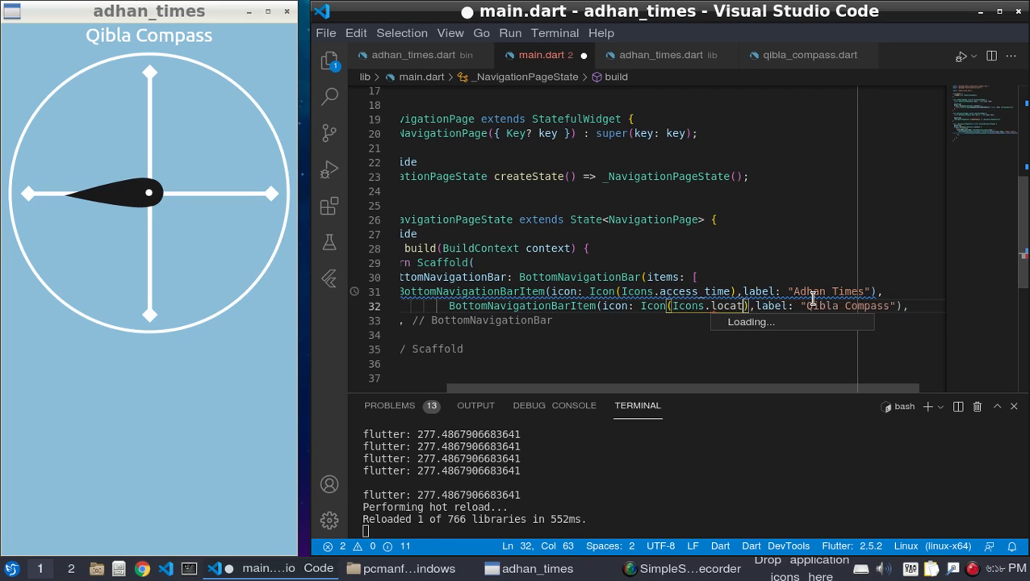
type("ion")
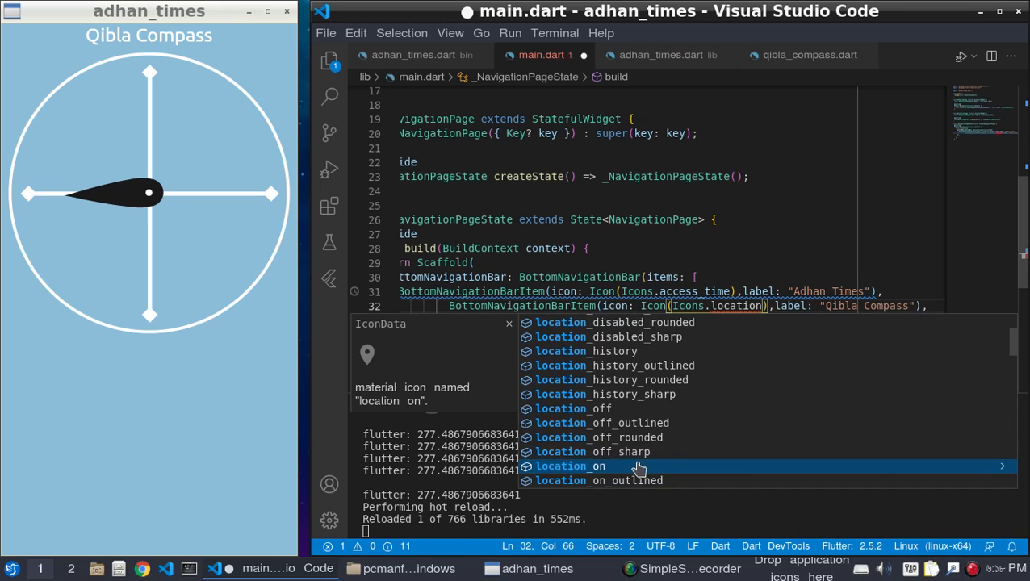
mouse_move(636, 480)
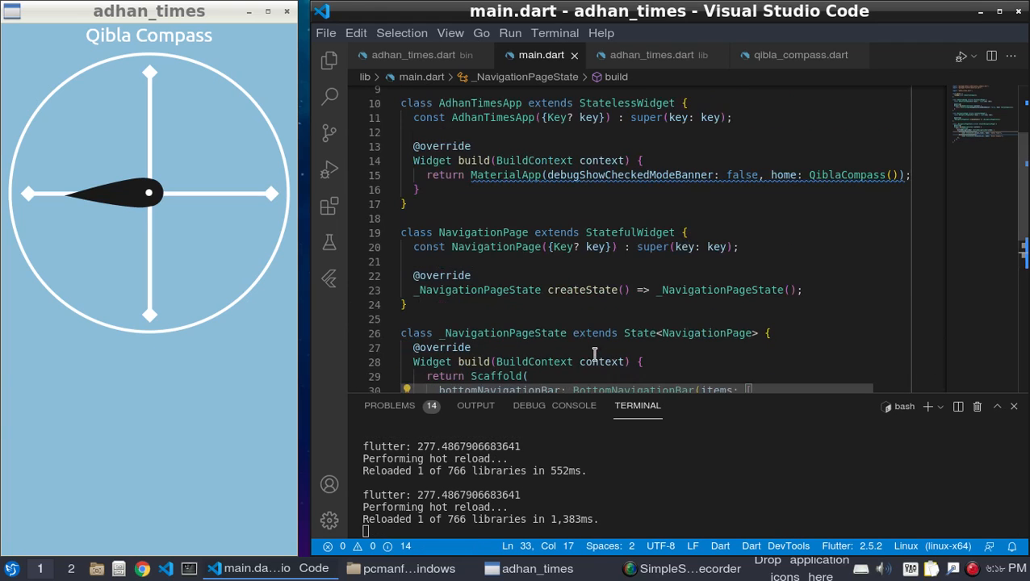
Step: Replace QiblaCompass with NavigationPage as the MaterialApp home
double_click(483, 232)
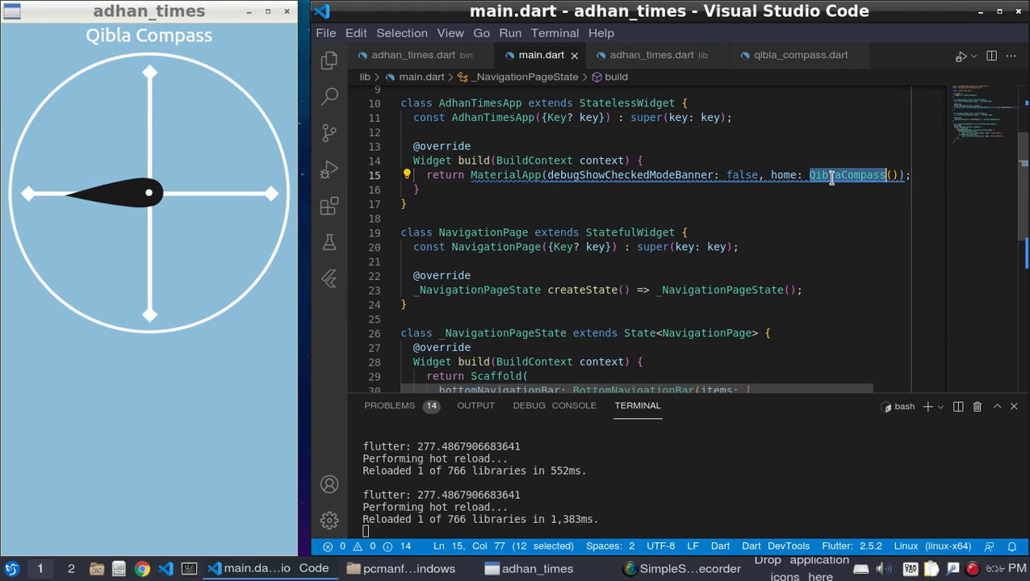
type("NavigationPage")
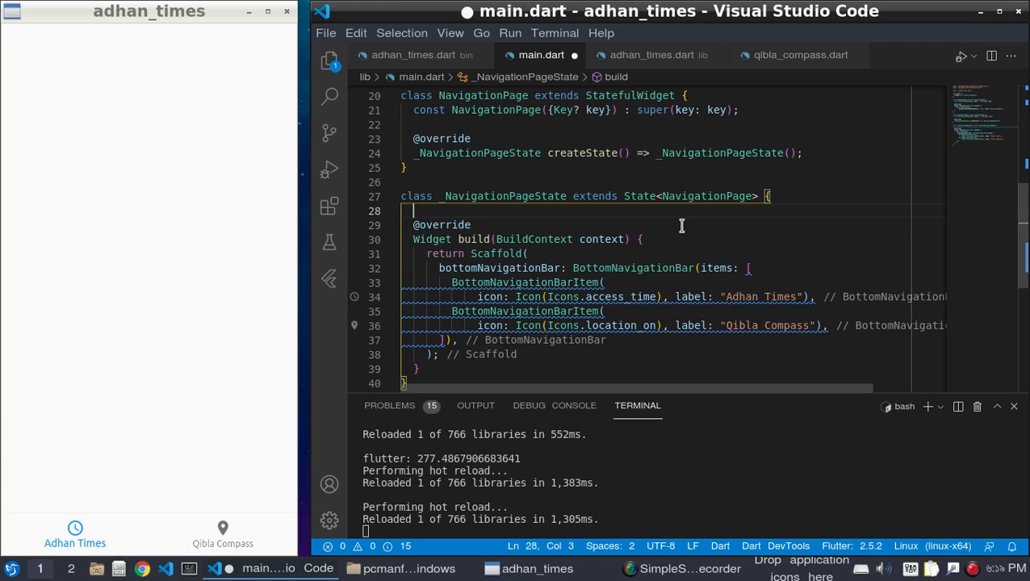
Step: Declare int pageIndex = 0; in _NavigationPageState
type("i")
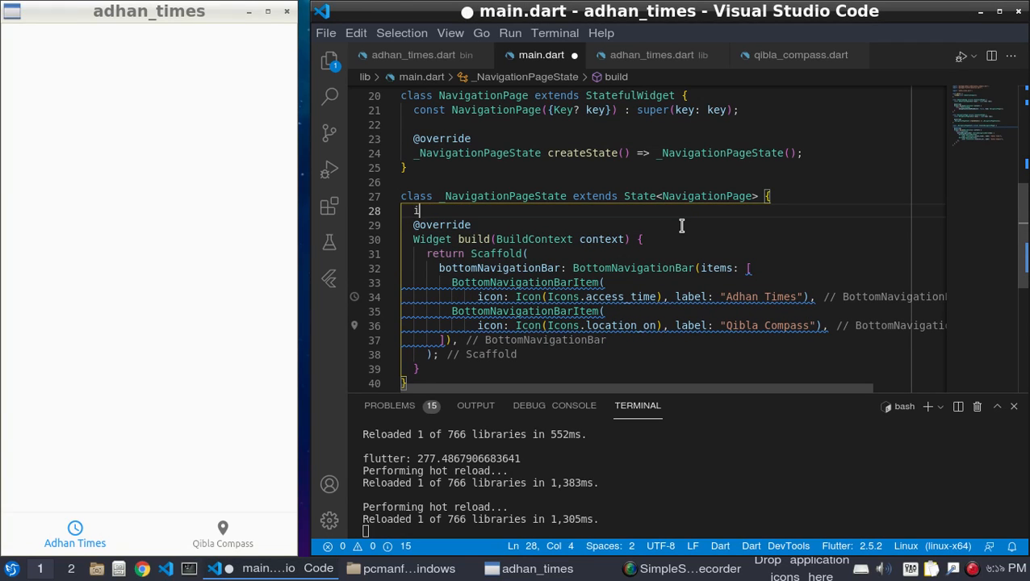
type("i")
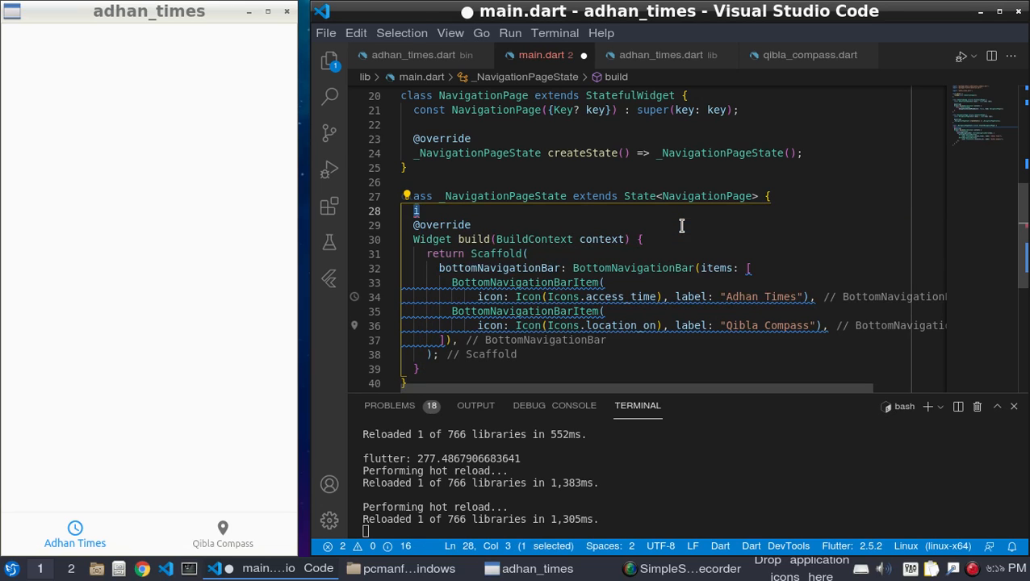
type("nt page")
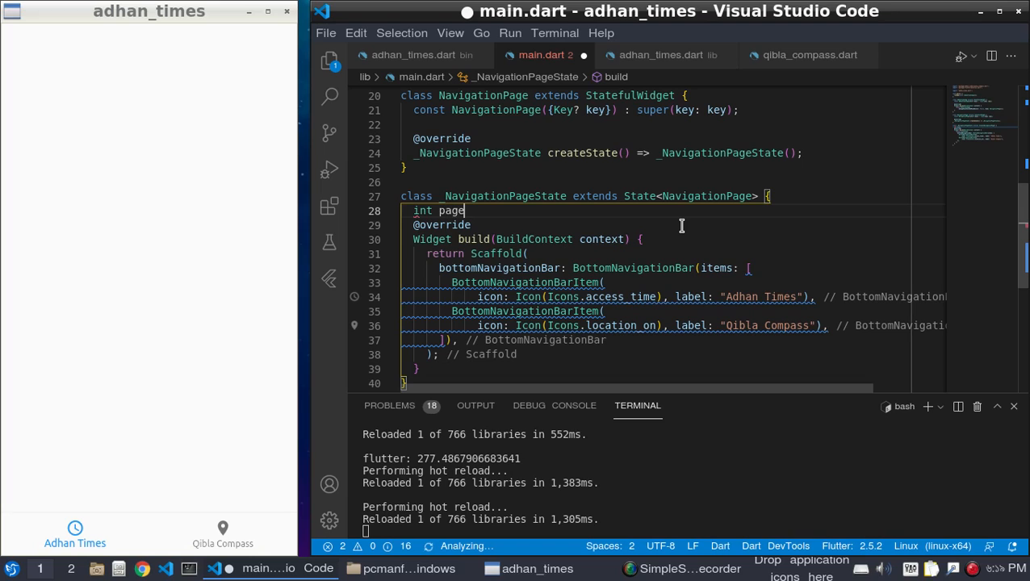
type("Inde")
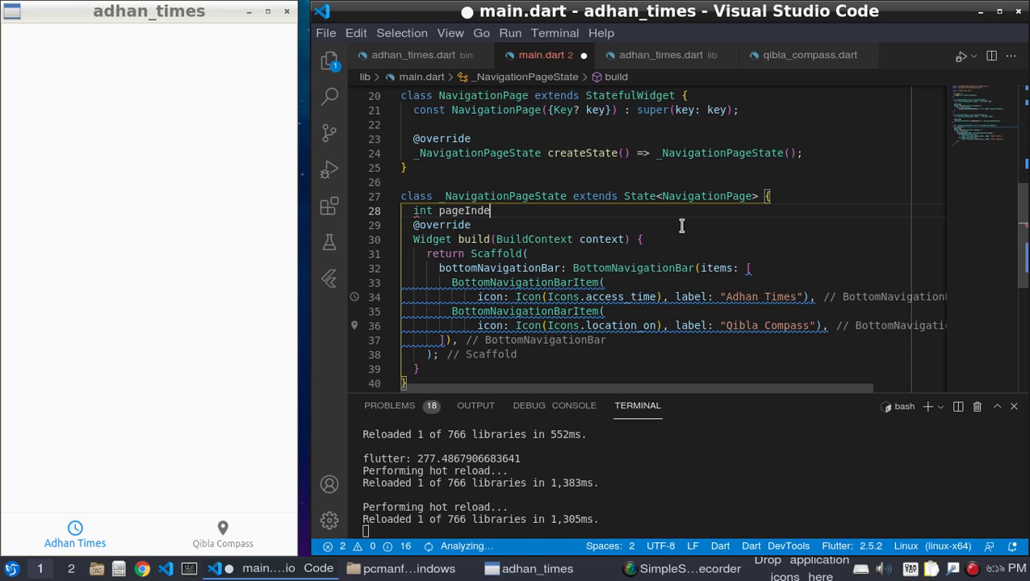
type("x=0;")
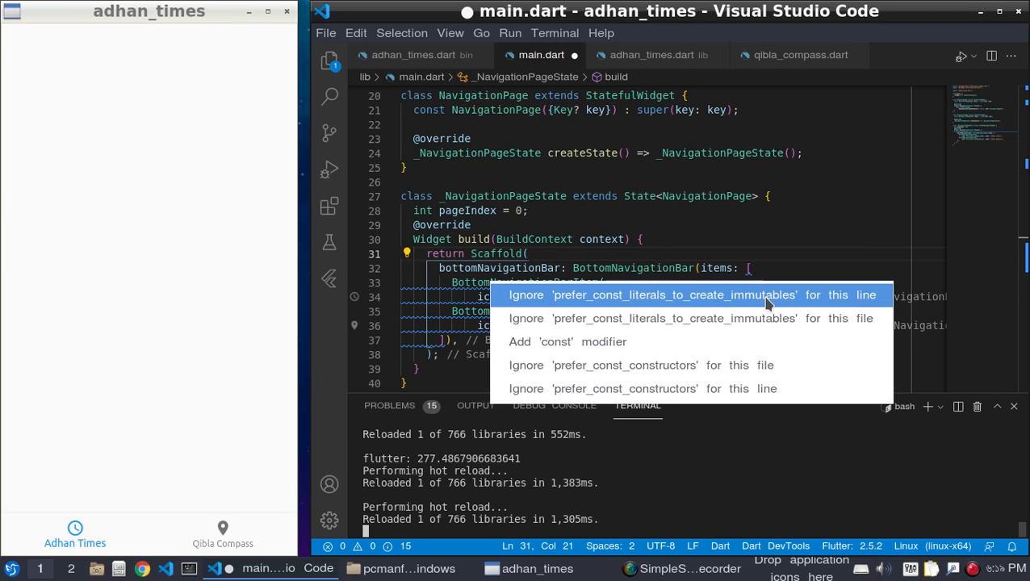
mouse_move(687, 302)
type("currentIndex: ,")
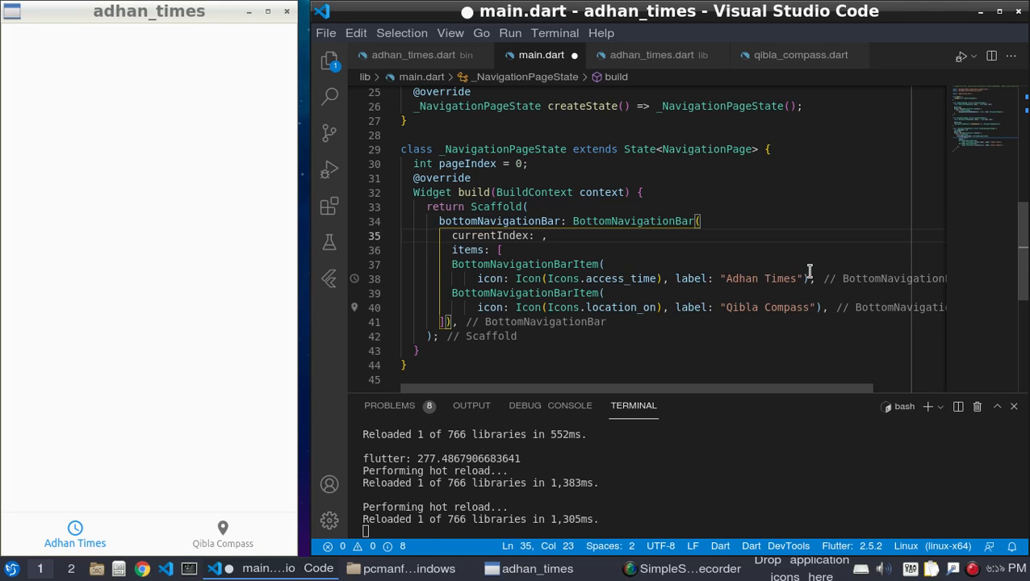
Step: Set the bar's currentIndex to pageIndex
double_click(466, 164)
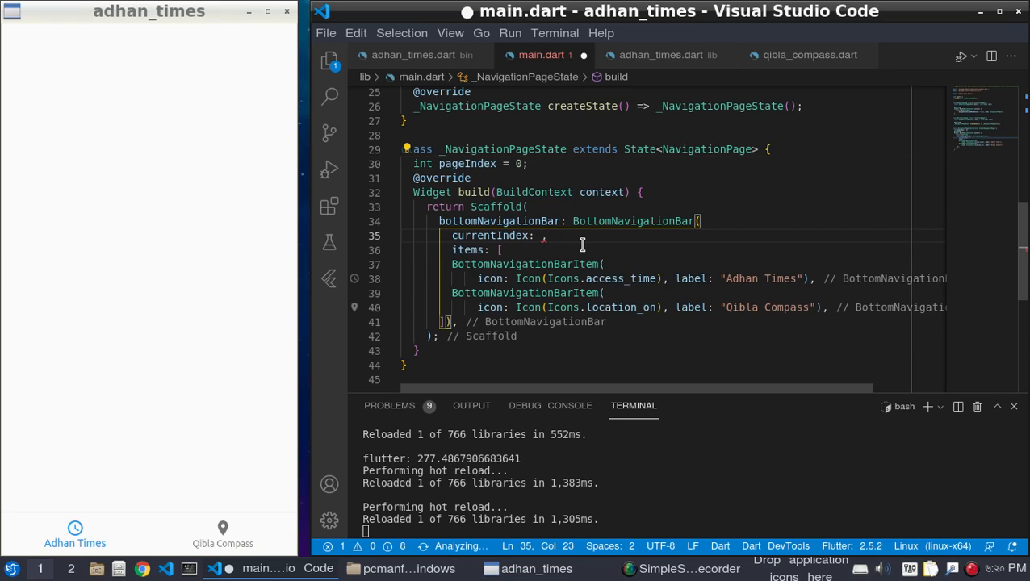
type("pageIndex")
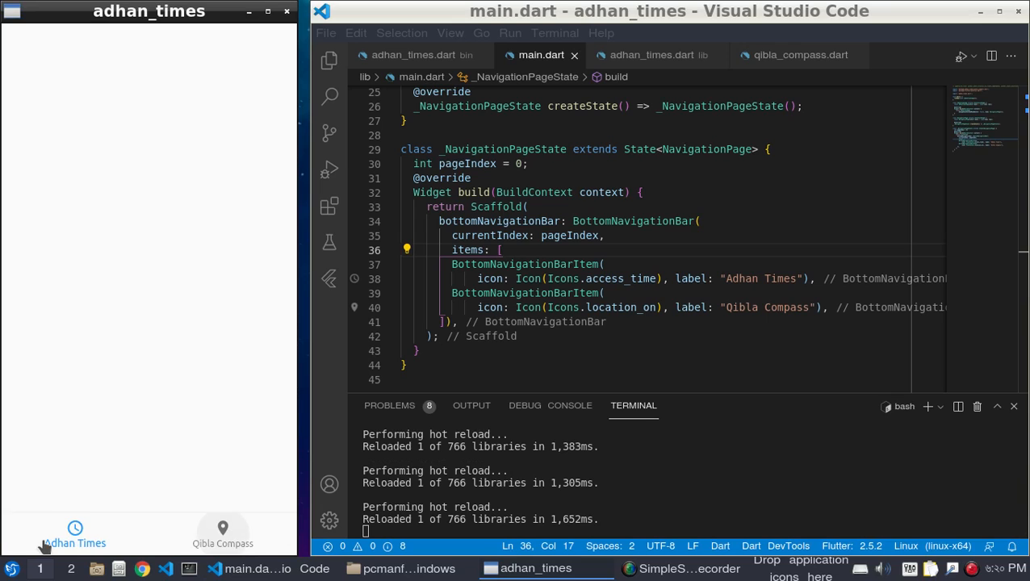
mouse_move(222, 533)
type("onTap: (),")
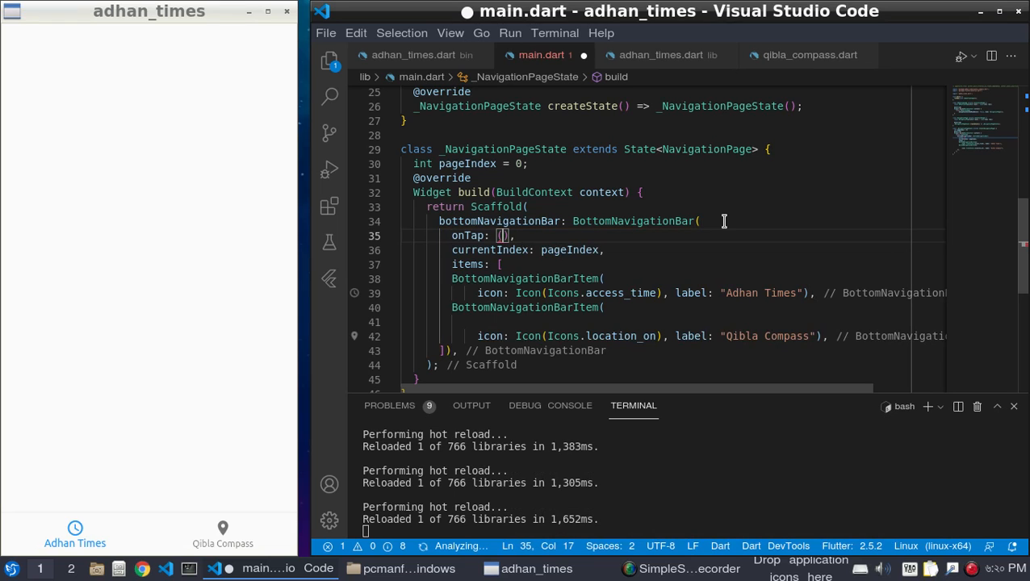
Step: Make onTap take index, assign pageIndex = index, and call setState(() {})
type("index")
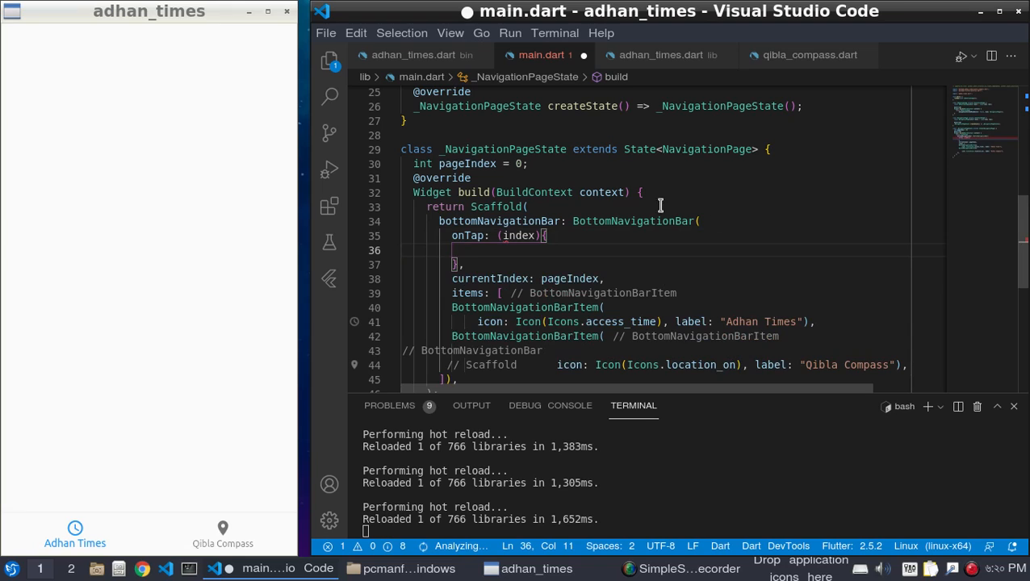
double_click(466, 163)
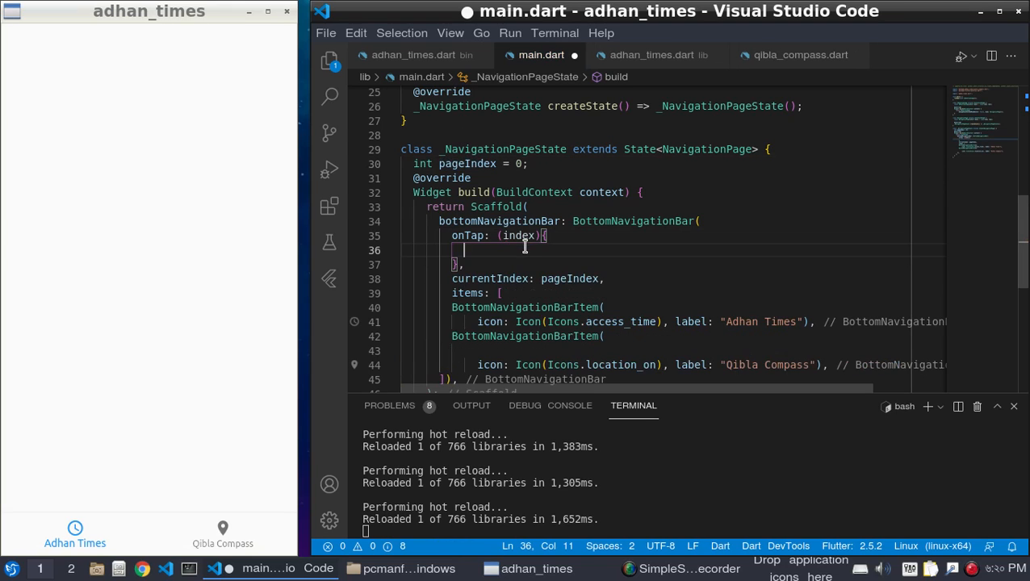
type("pageIndex=")
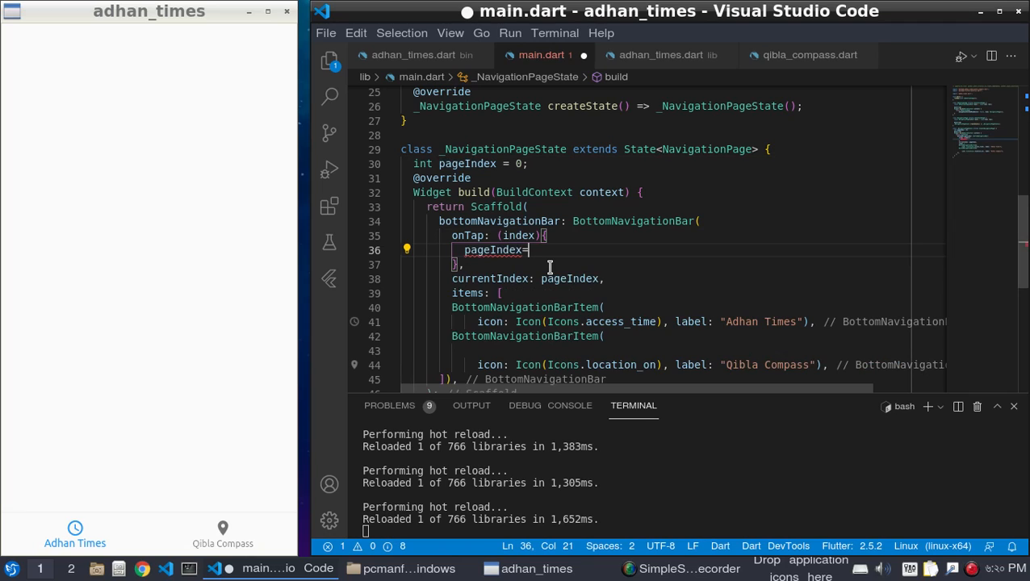
double_click(519, 235)
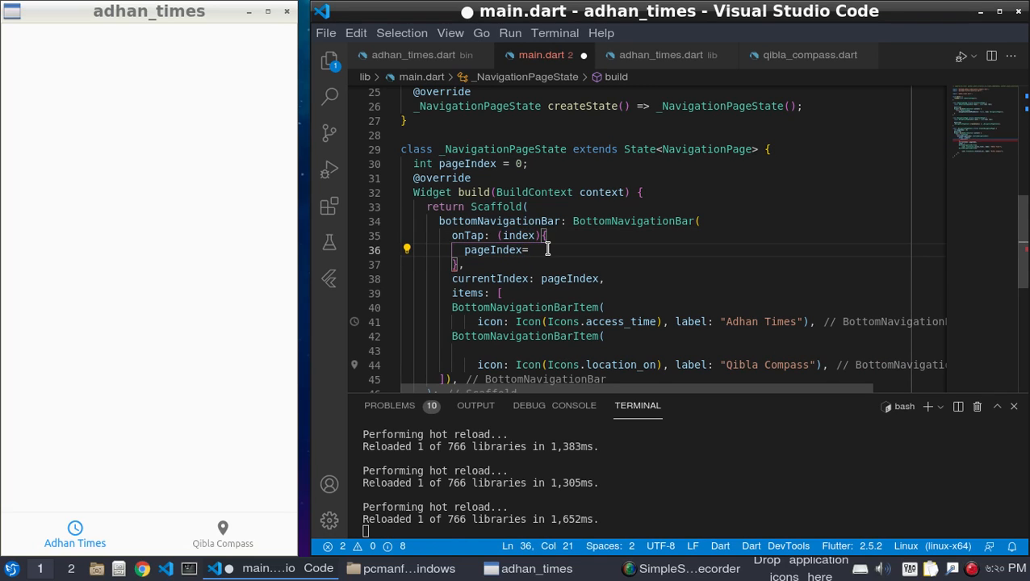
type("index;")
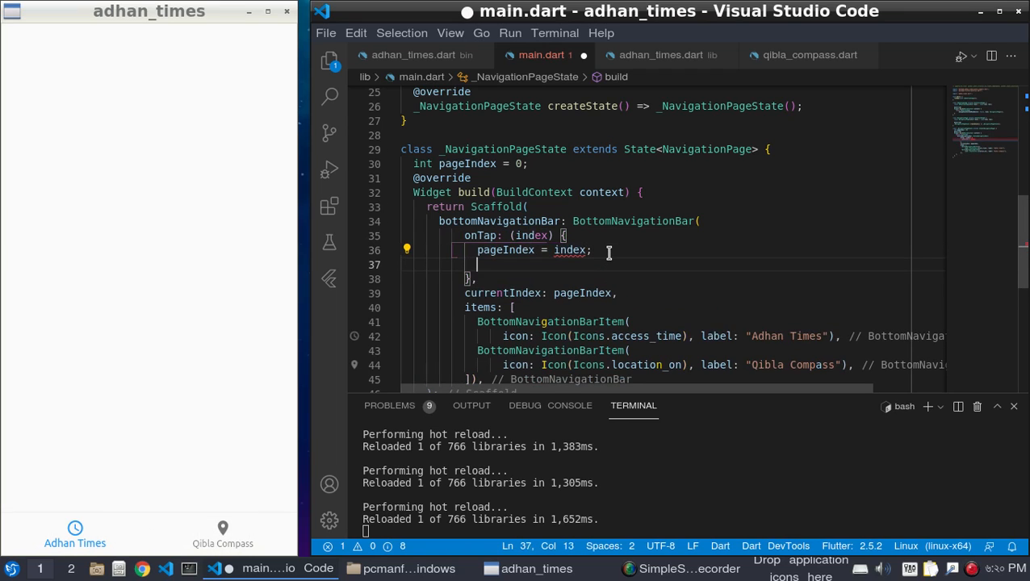
type("setState((")
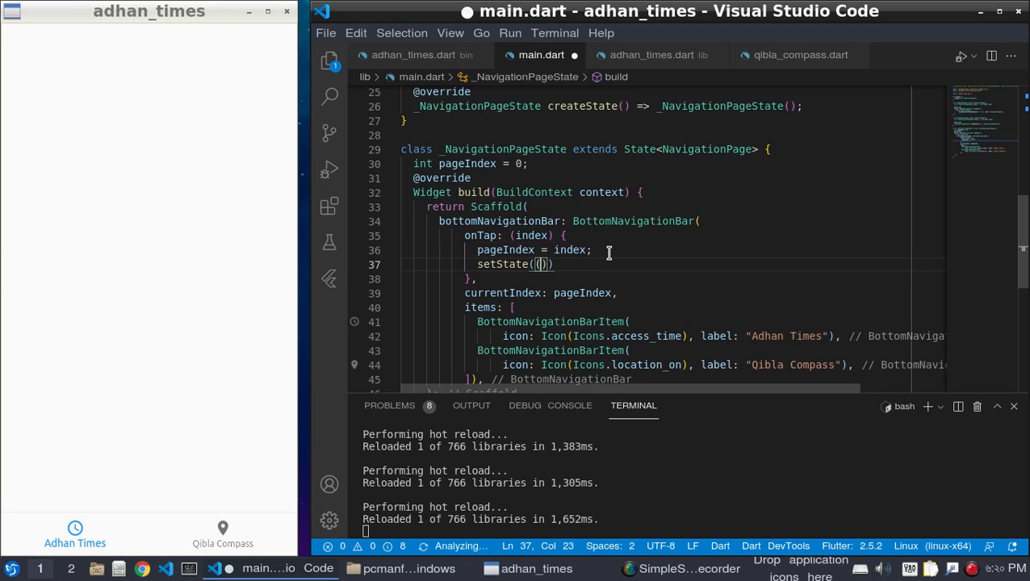
type("{}")
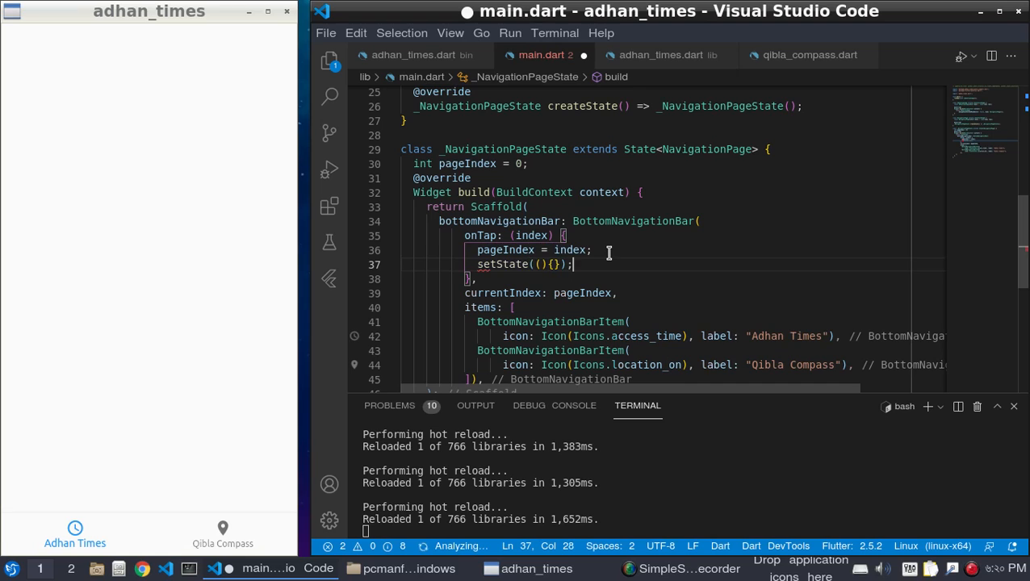
mouse_move(921, 545)
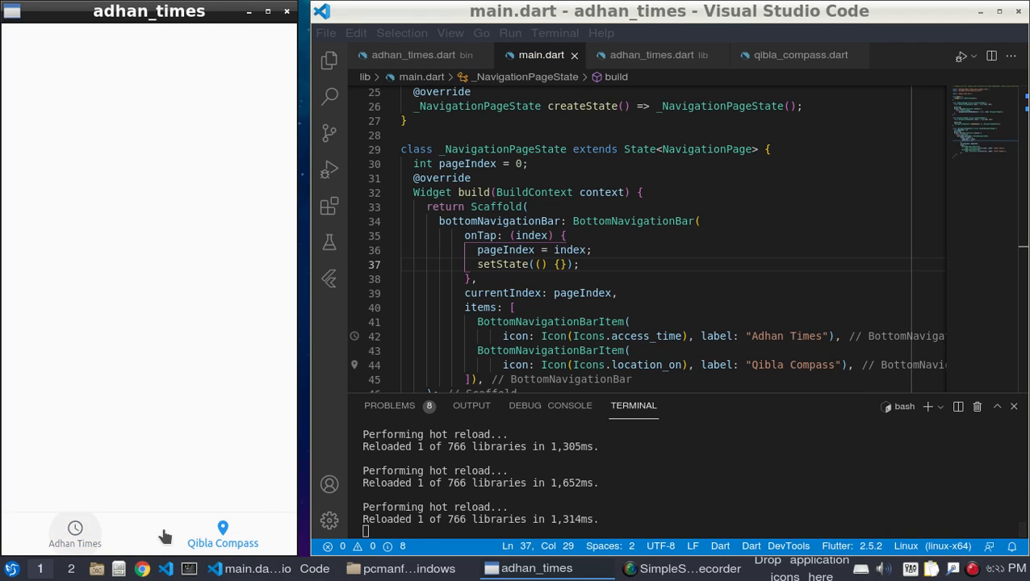
mouse_move(76, 529)
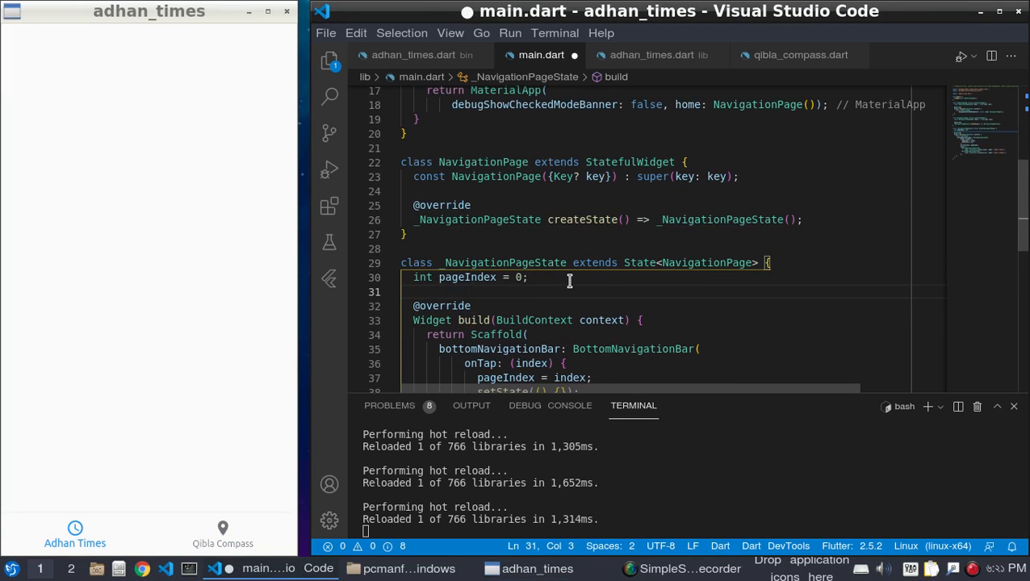
Step: Declare List pages=[] and add AdhanTimes() after checking adhan_times.dart
type("List")
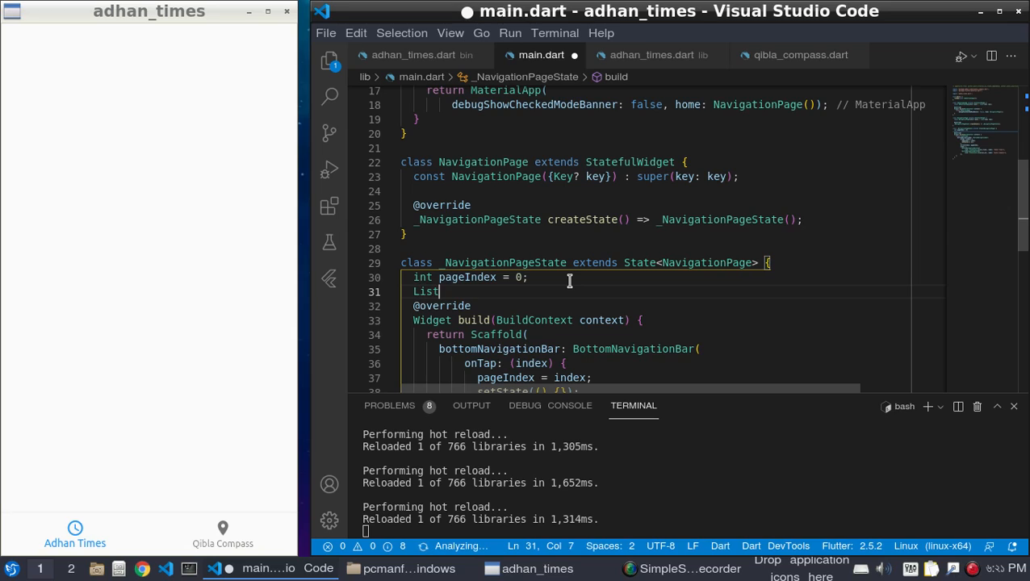
type("pa")
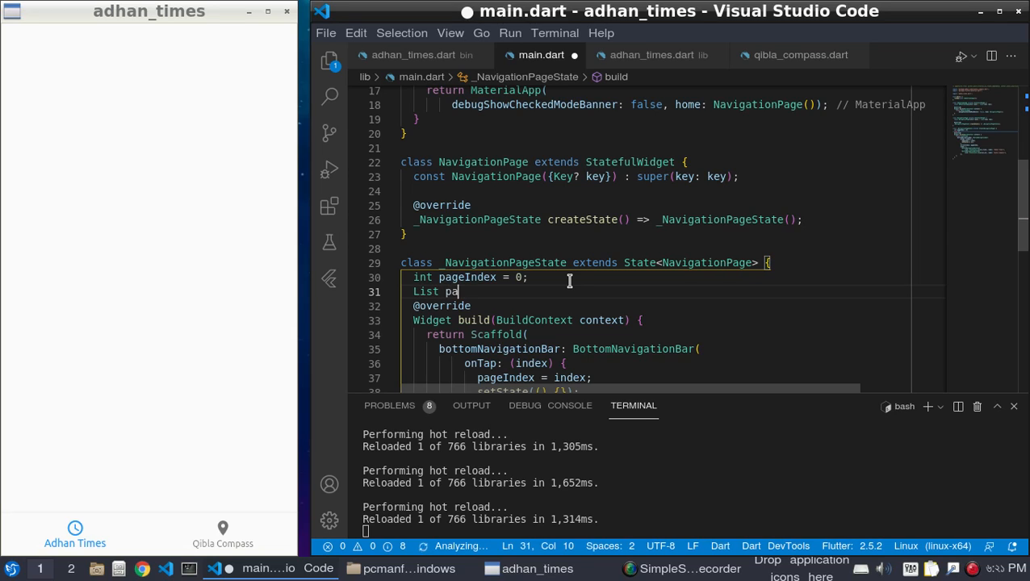
type("ges=[]")
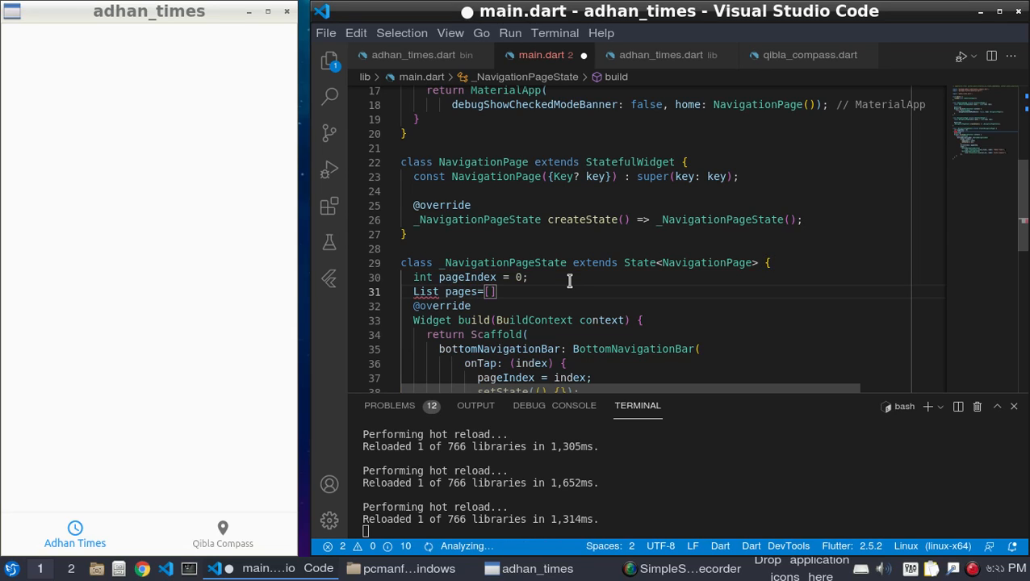
type(";")
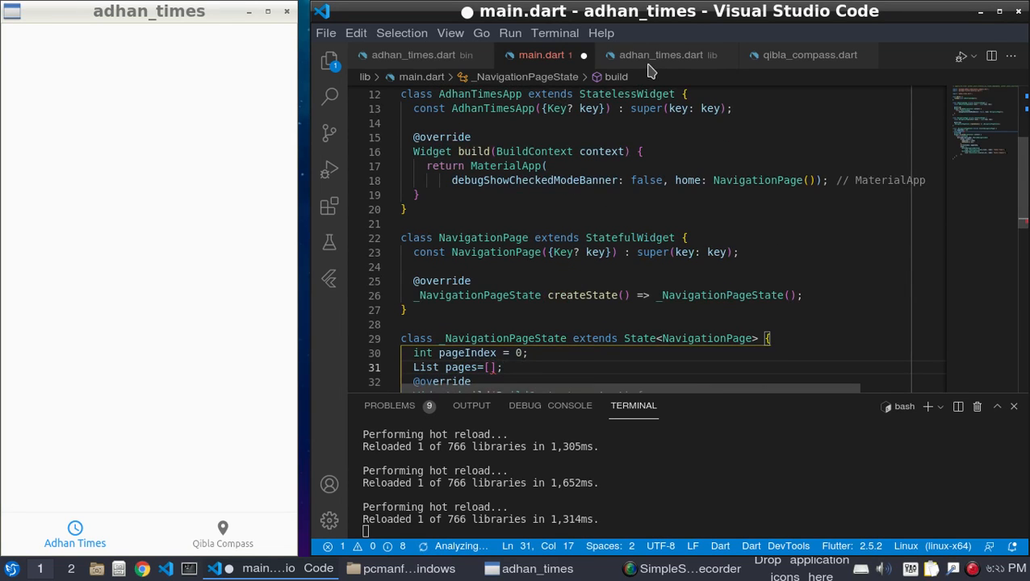
left_click(660, 55)
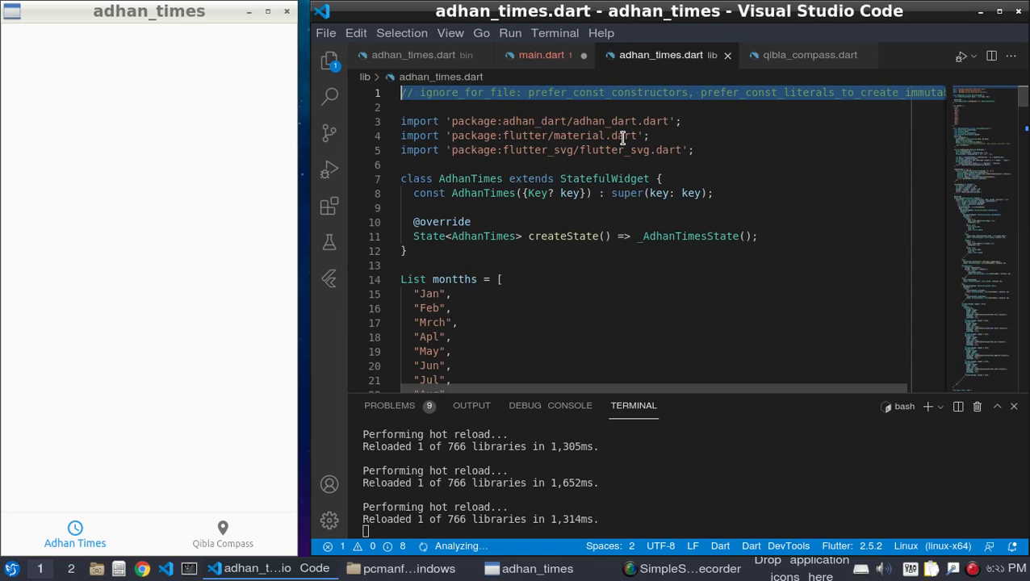
scroll("down", 3)
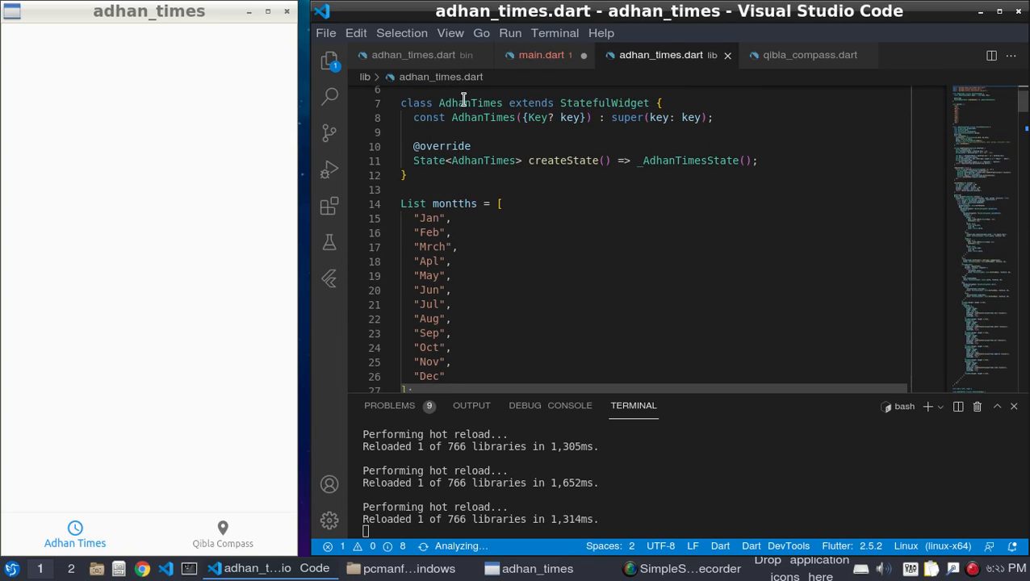
double_click(470, 103)
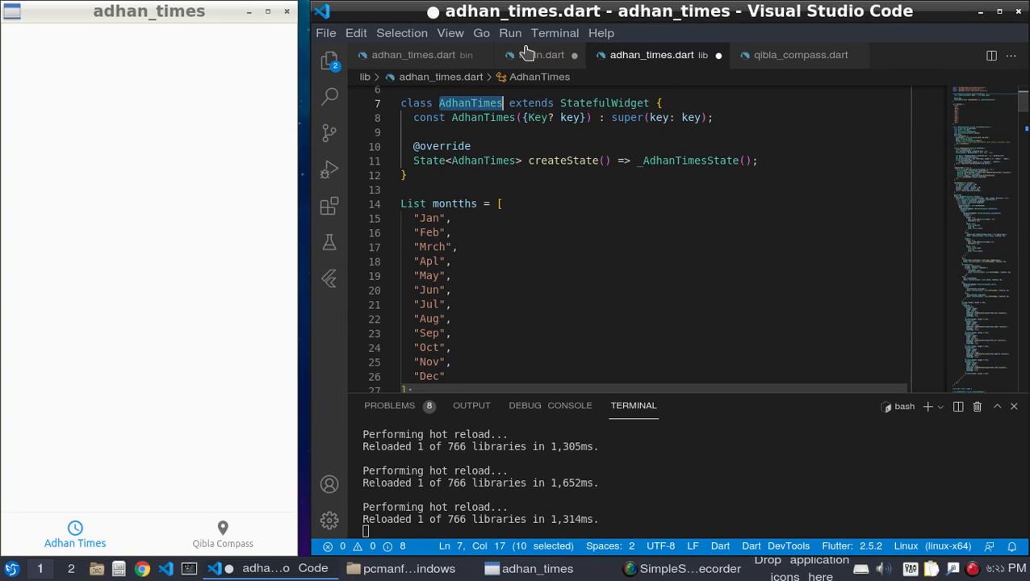
left_click(541, 55)
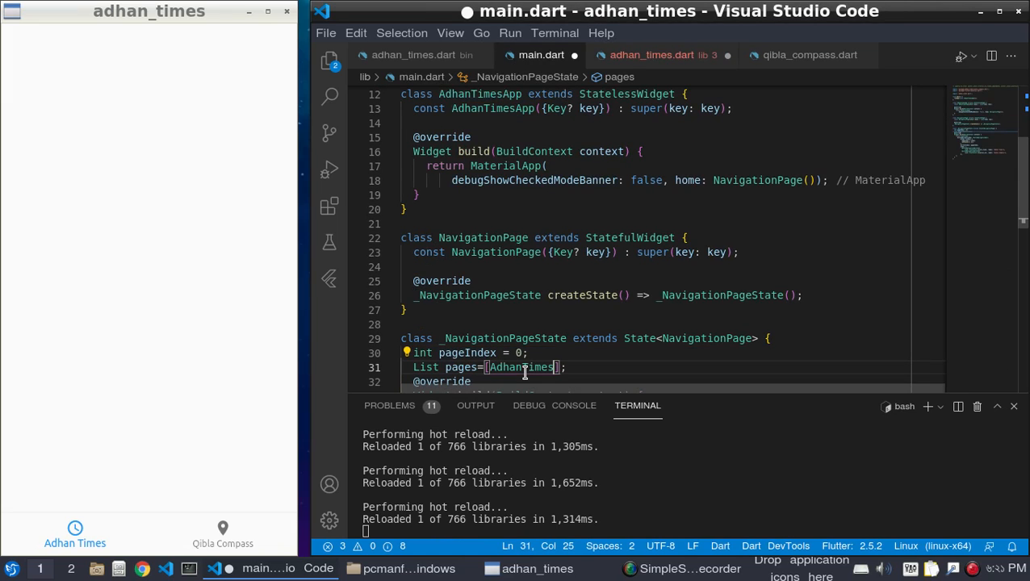
type("()")
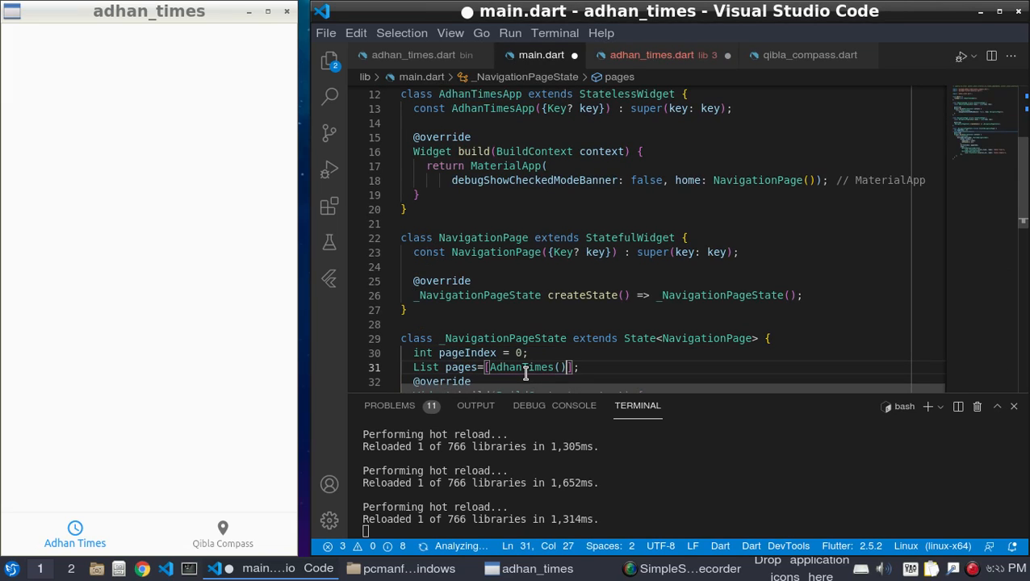
type(",")
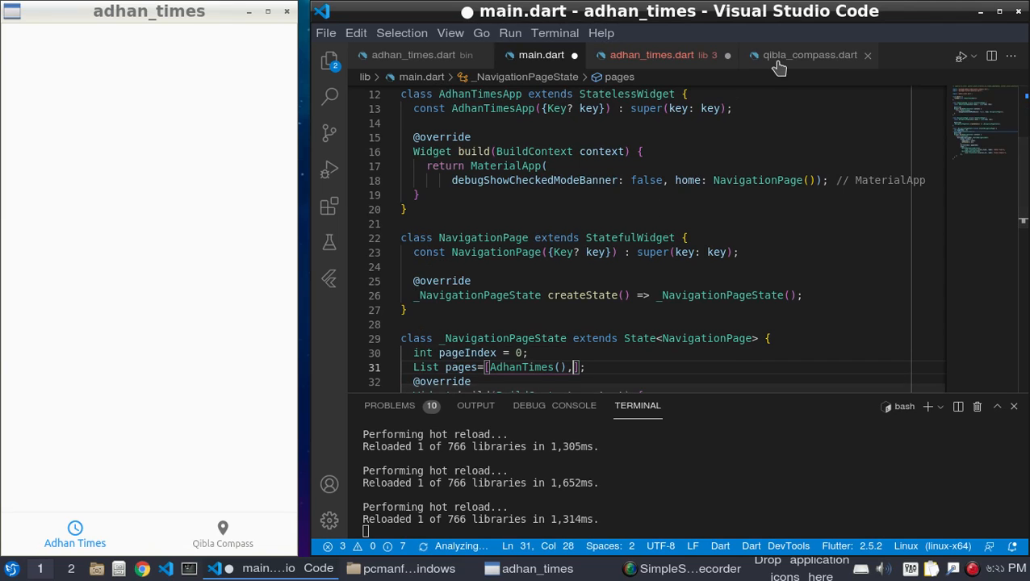
Step: Add QiblaCompass() as the second page after checking qibla_compass.dart
left_click(809, 55)
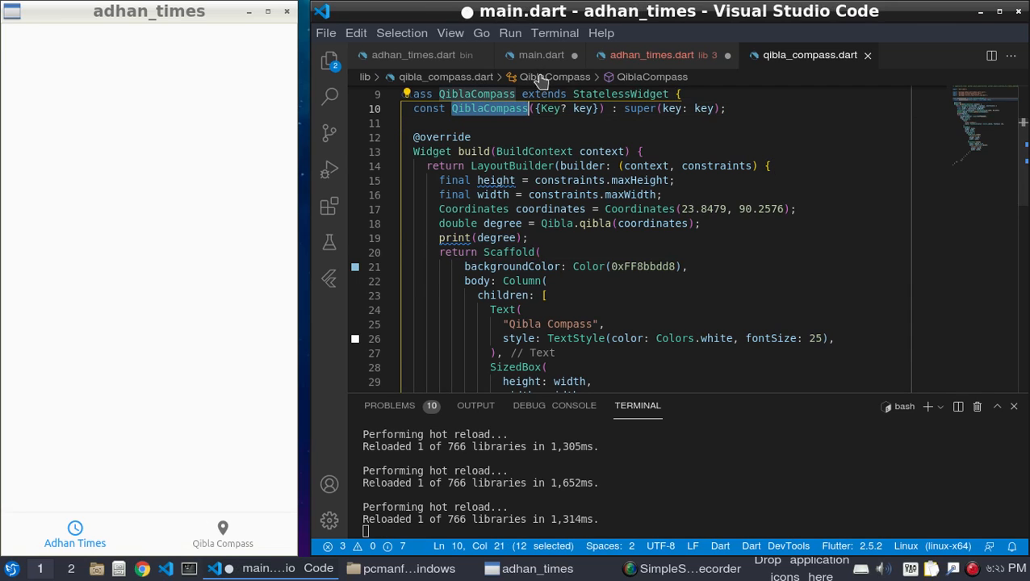
left_click(541, 55)
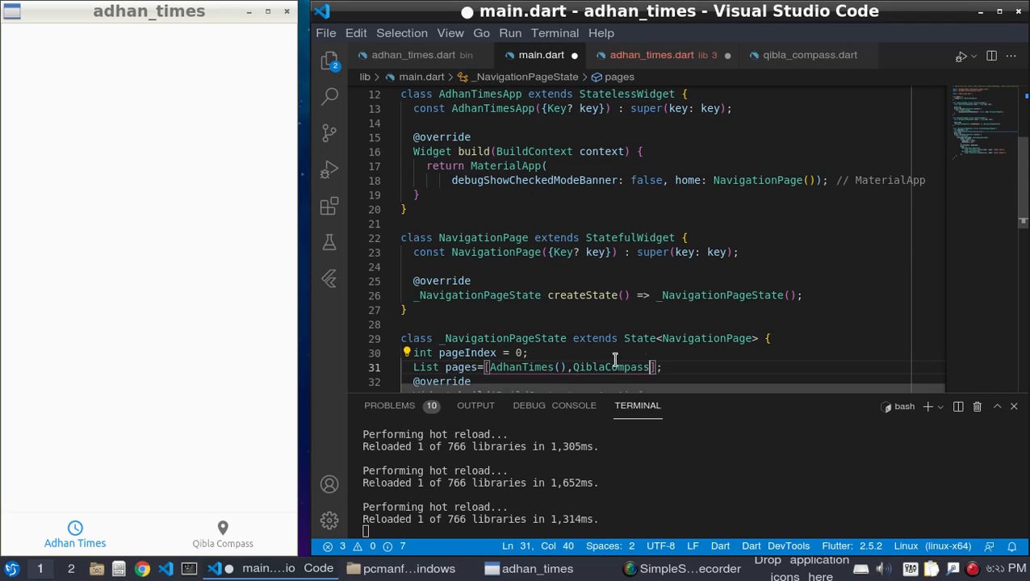
type("(")
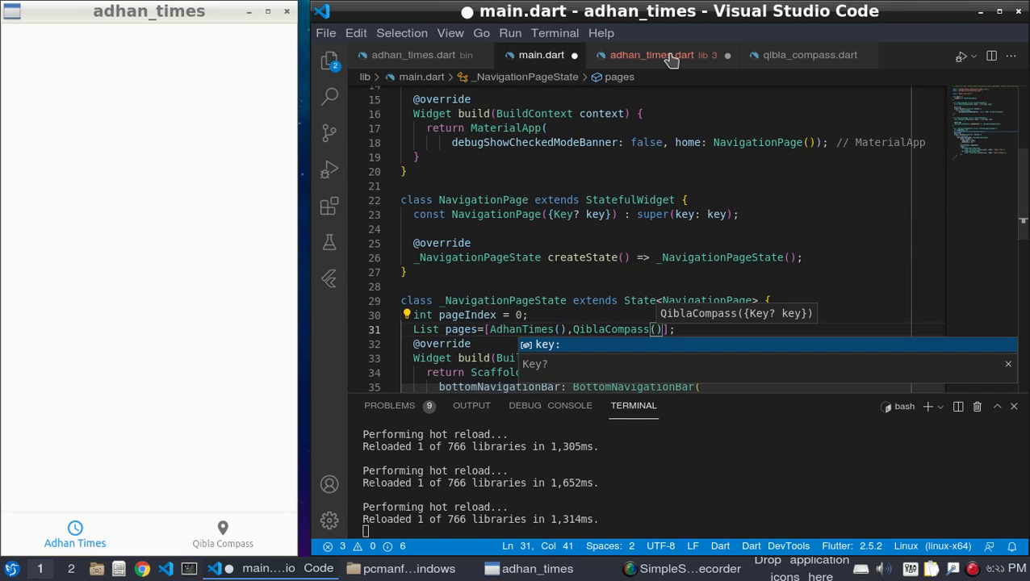
left_click(652, 55)
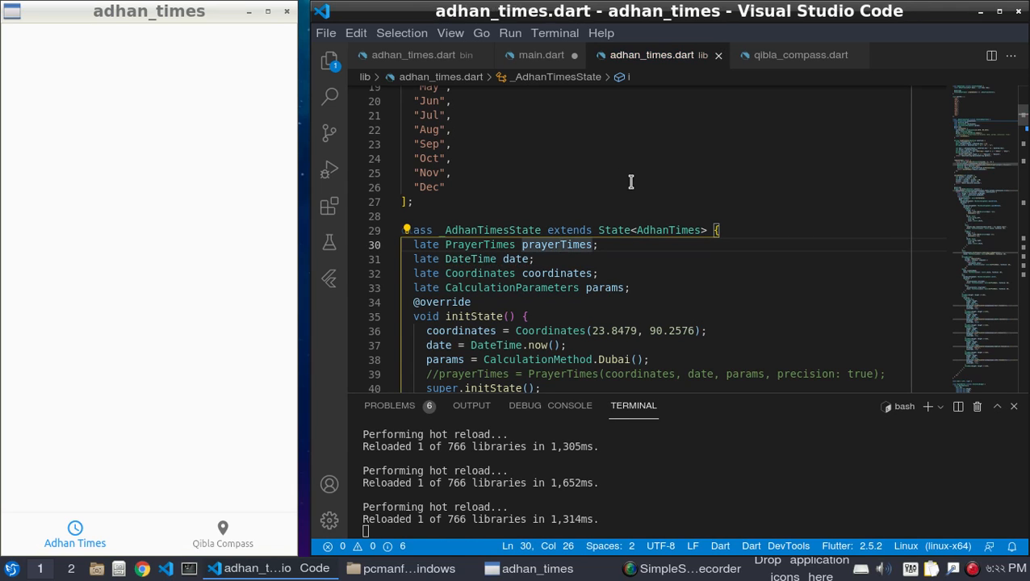
left_click(541, 54)
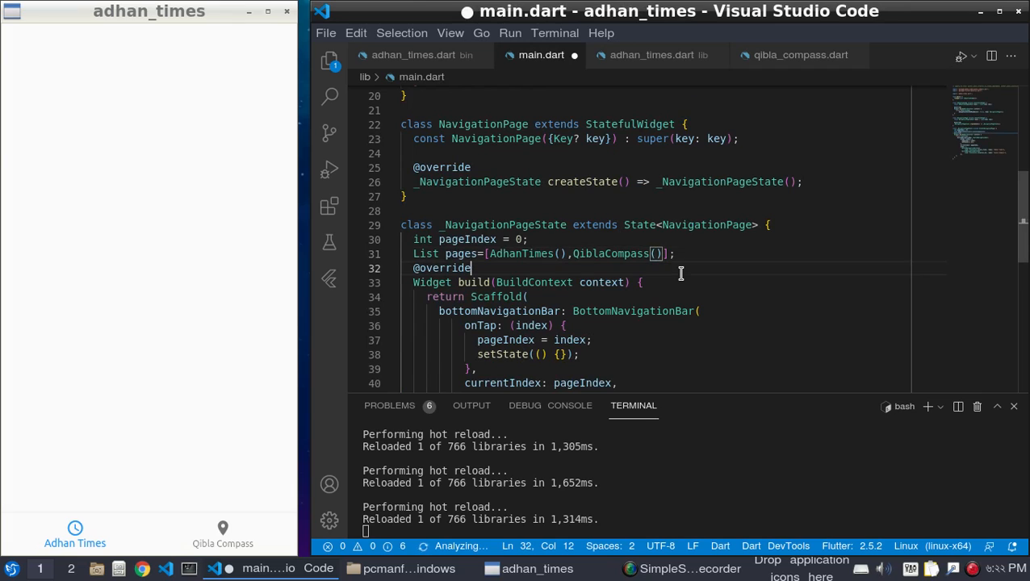
Step: Give the Scaffold a body of pages[pageIndex] so the selected page renders
double_click(460, 254)
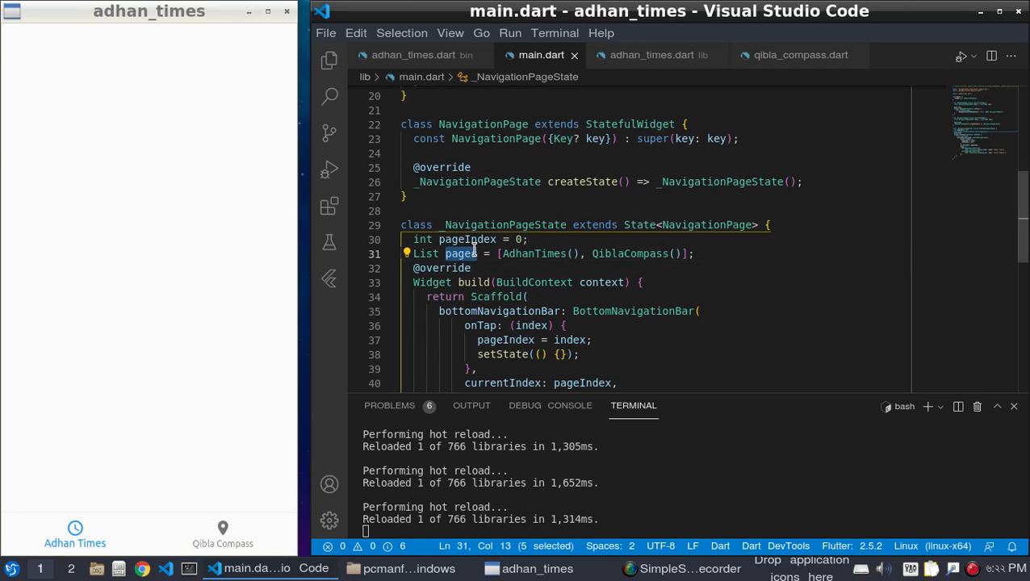
scroll("down", 3)
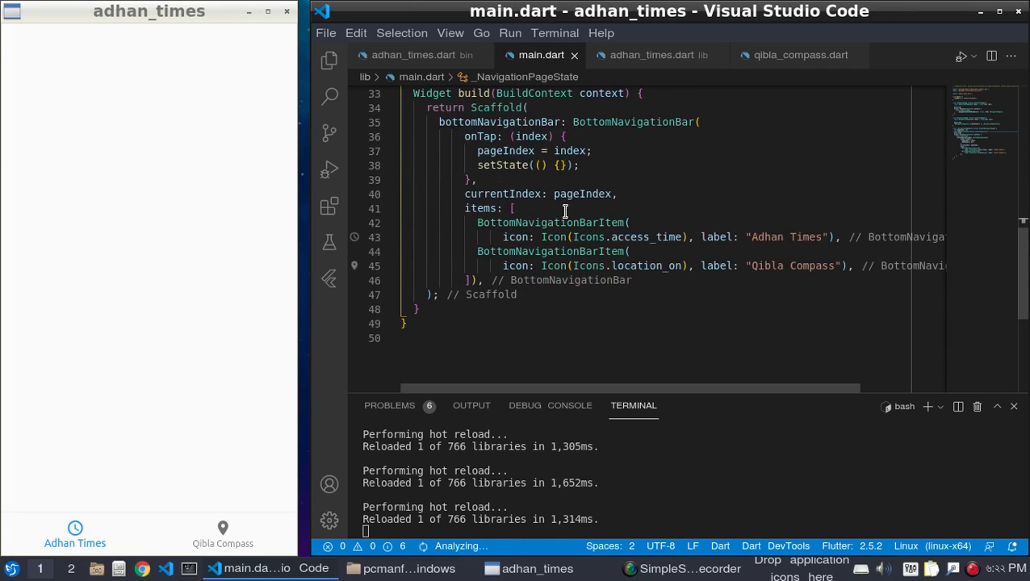
left_click(515, 281)
type("body: ,")
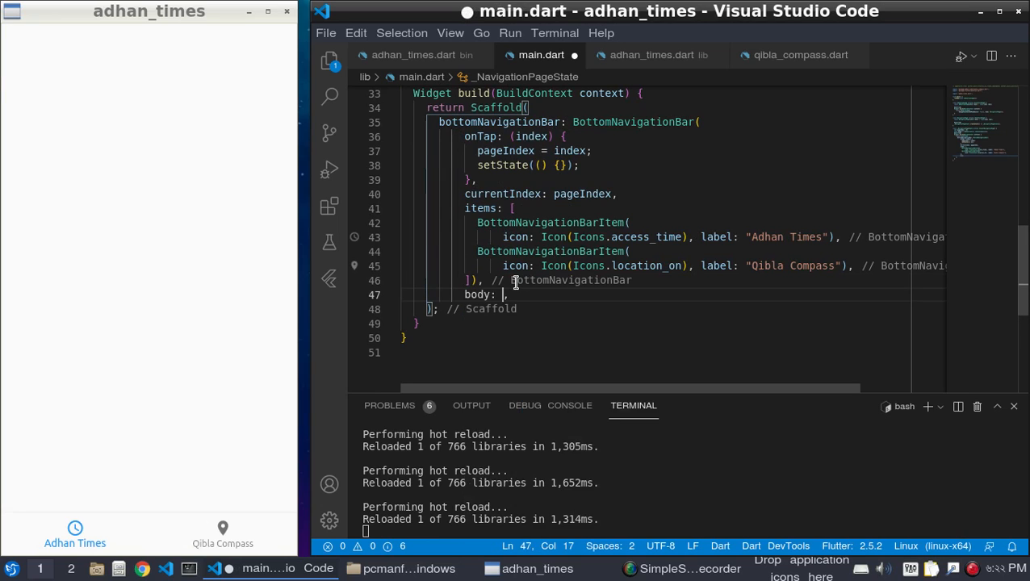
type("pages")
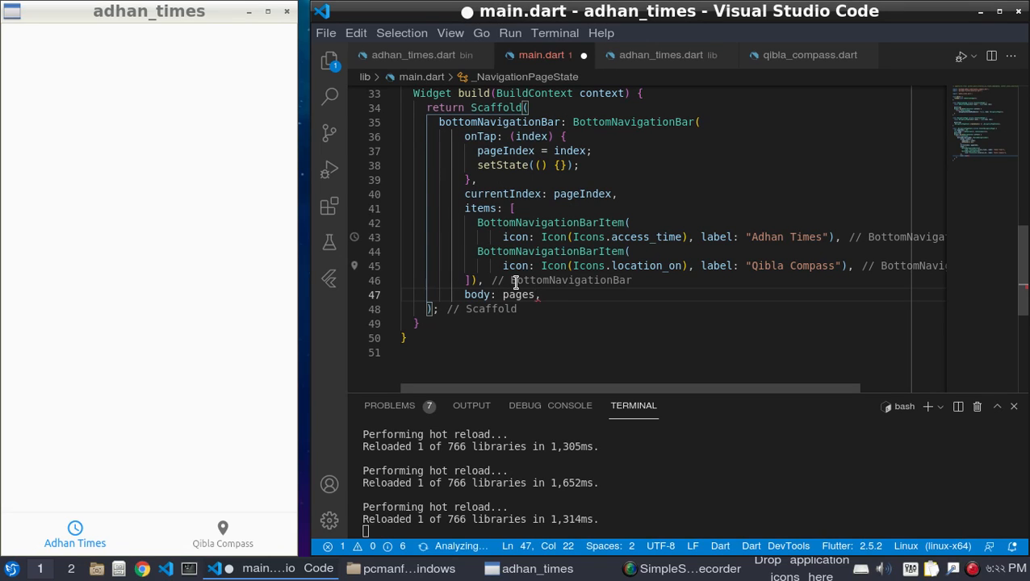
type("[]")
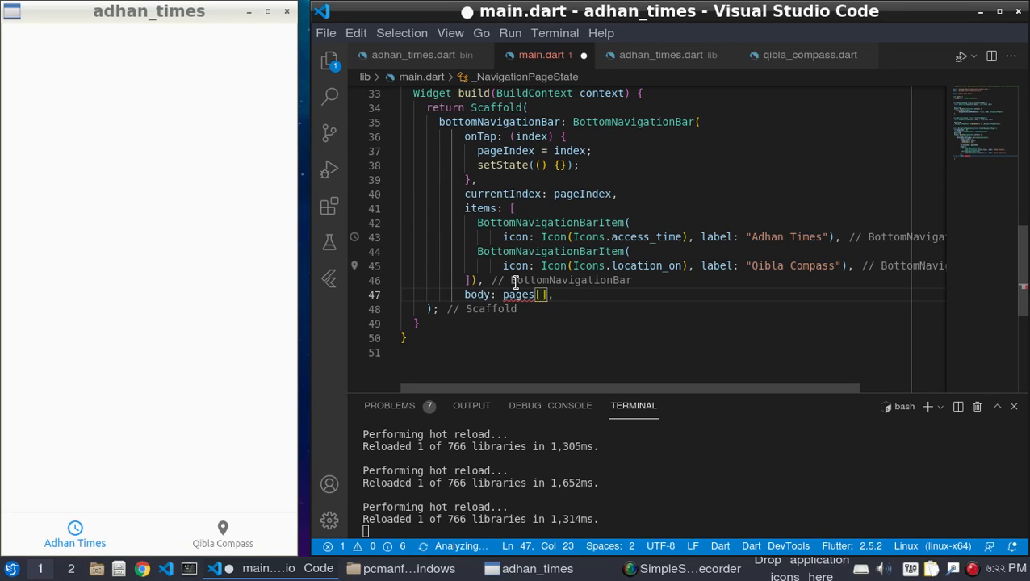
type("page")
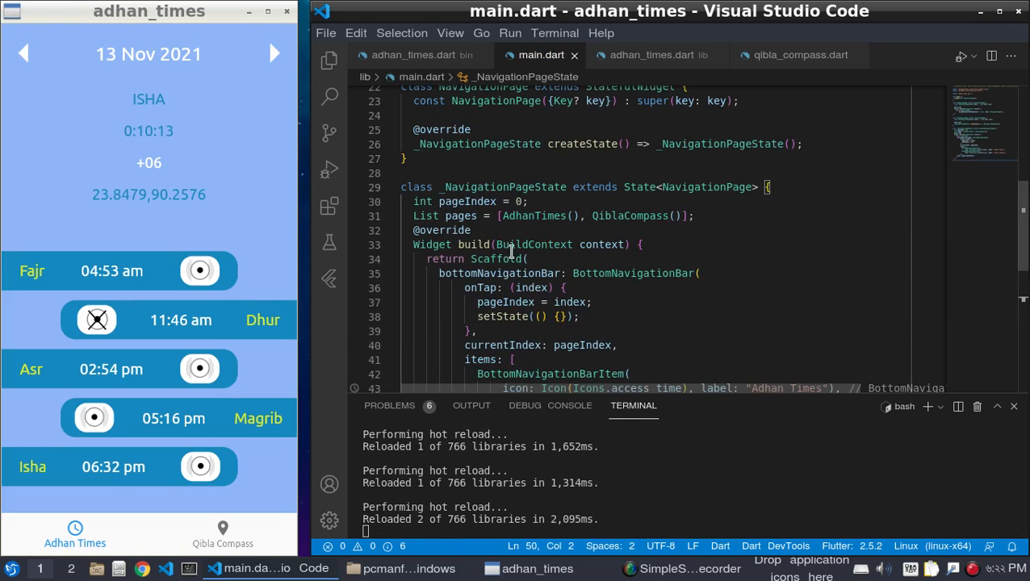
mouse_move(632, 273)
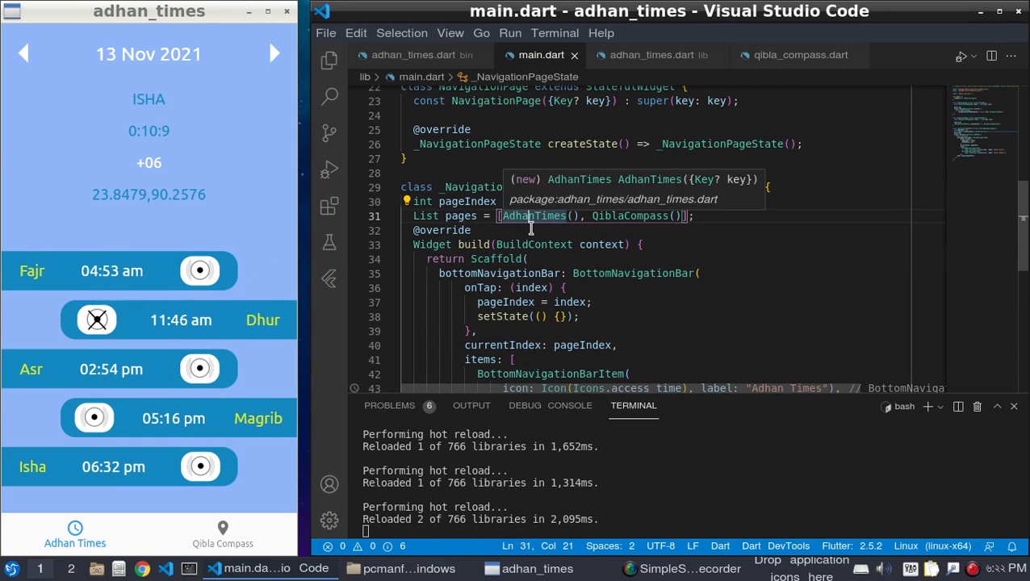
Step: Tap the bottom navigation items to show Adhan Times, then the Qibla Compass screen
double_click(533, 215)
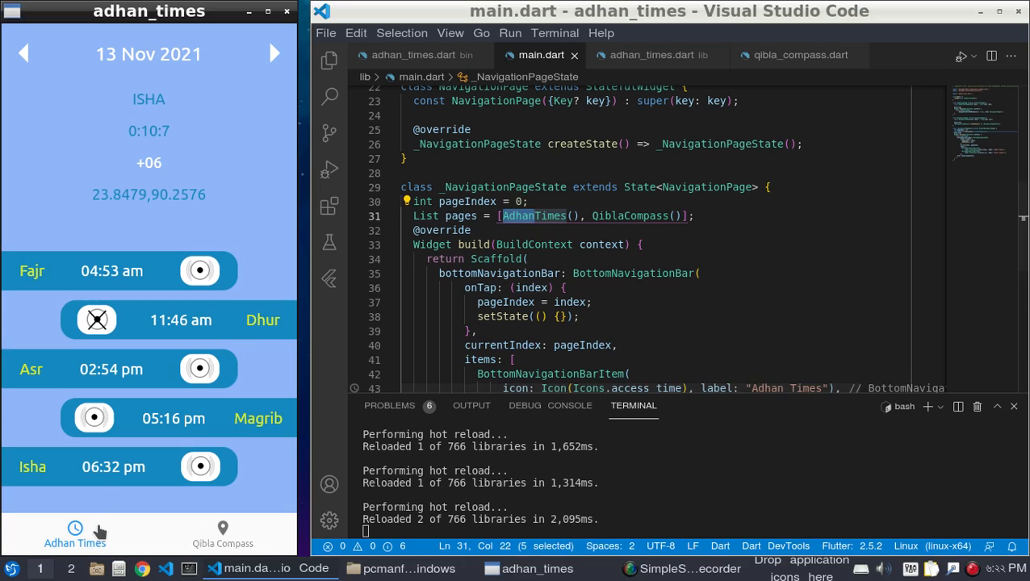
left_click(222, 533)
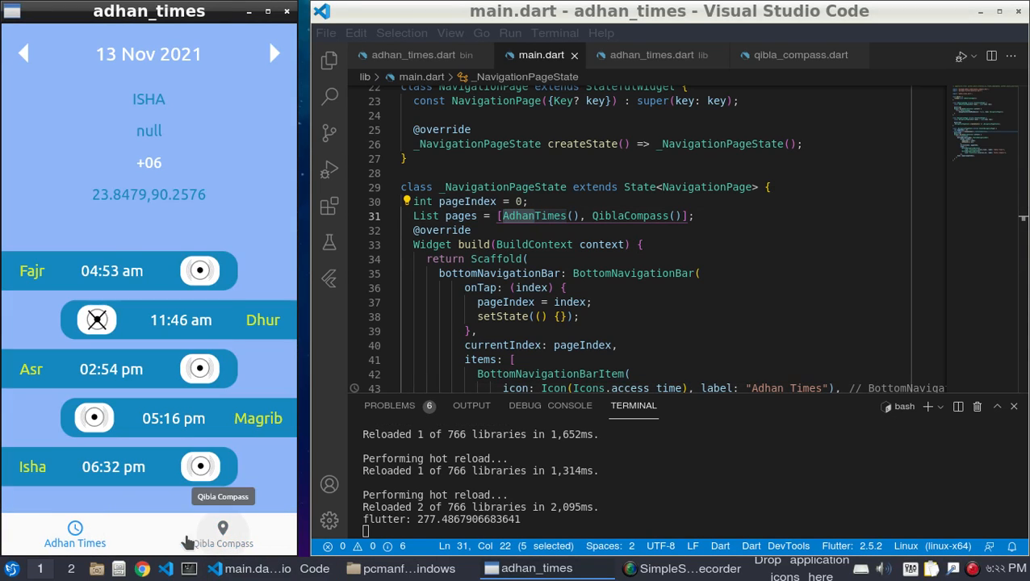
left_click(222, 533)
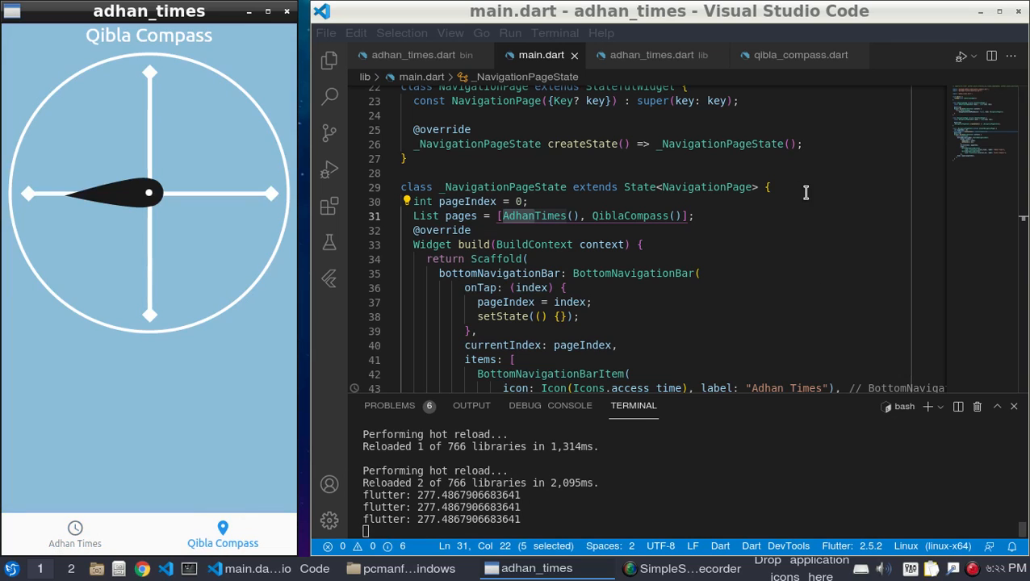
left_click(799, 55)
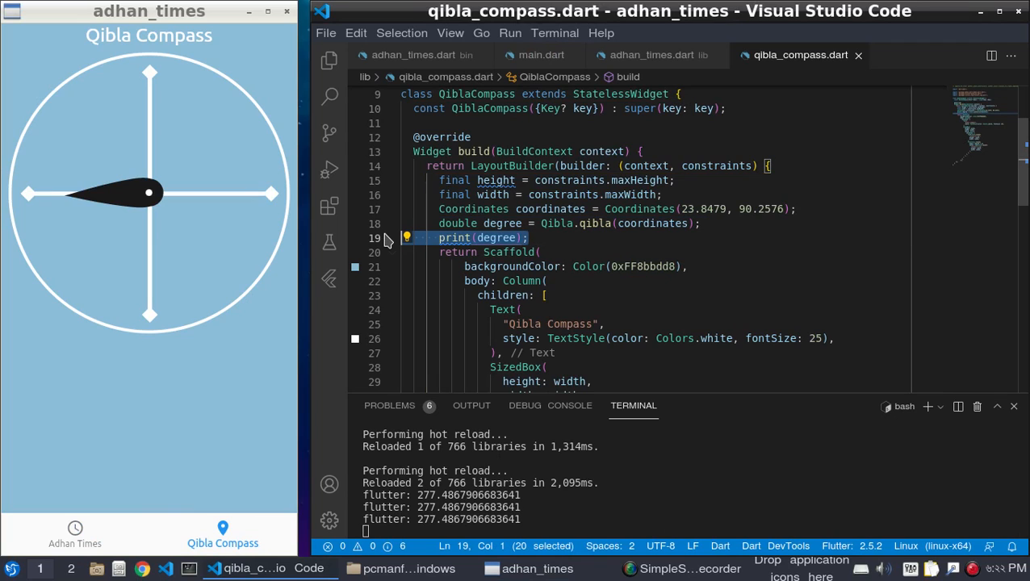
Step: Delete the print(degree) line in qibla_compass.dart and return the app to Adhan Times
key("Delete")
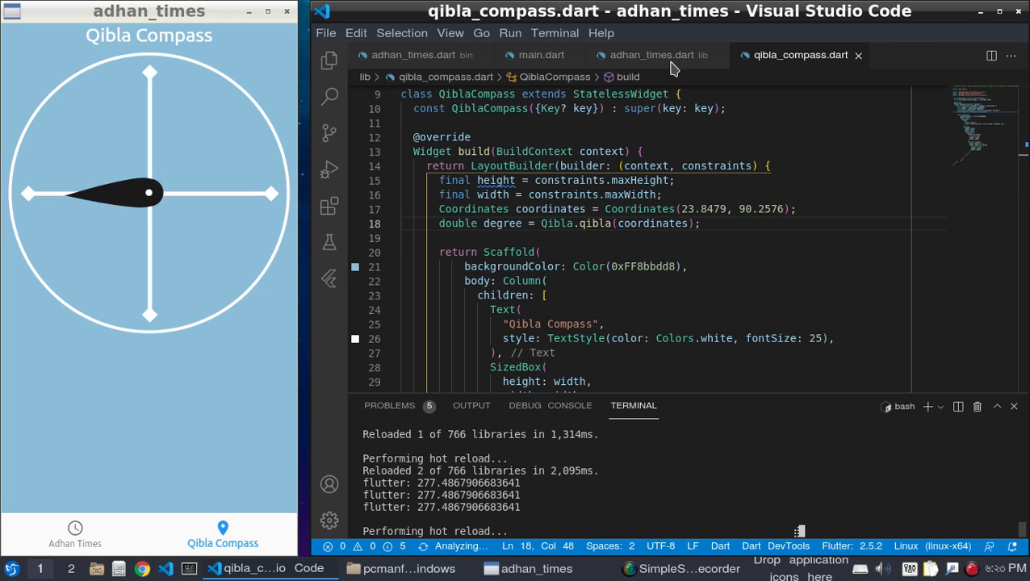
left_click(652, 55)
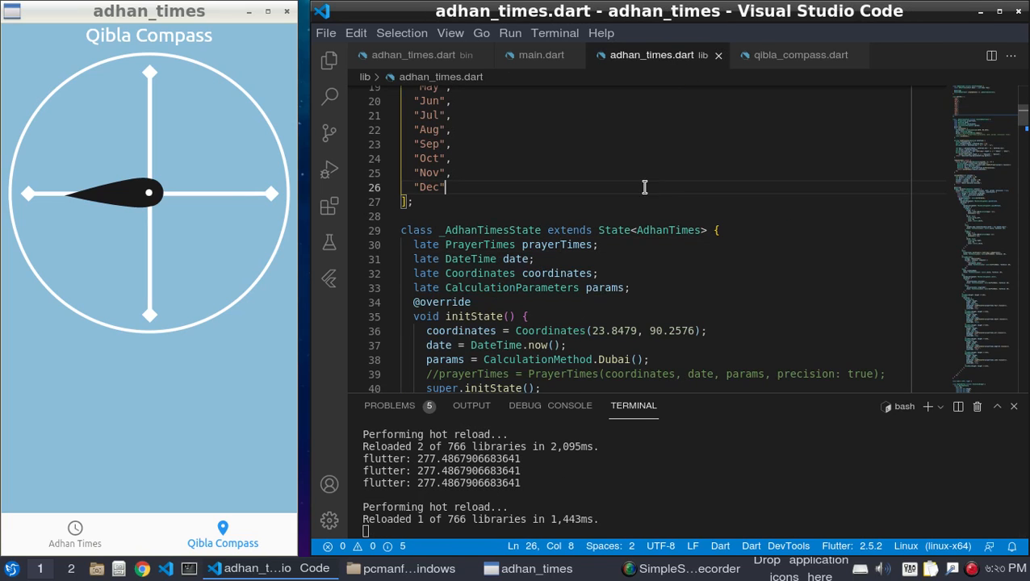
left_click(541, 55)
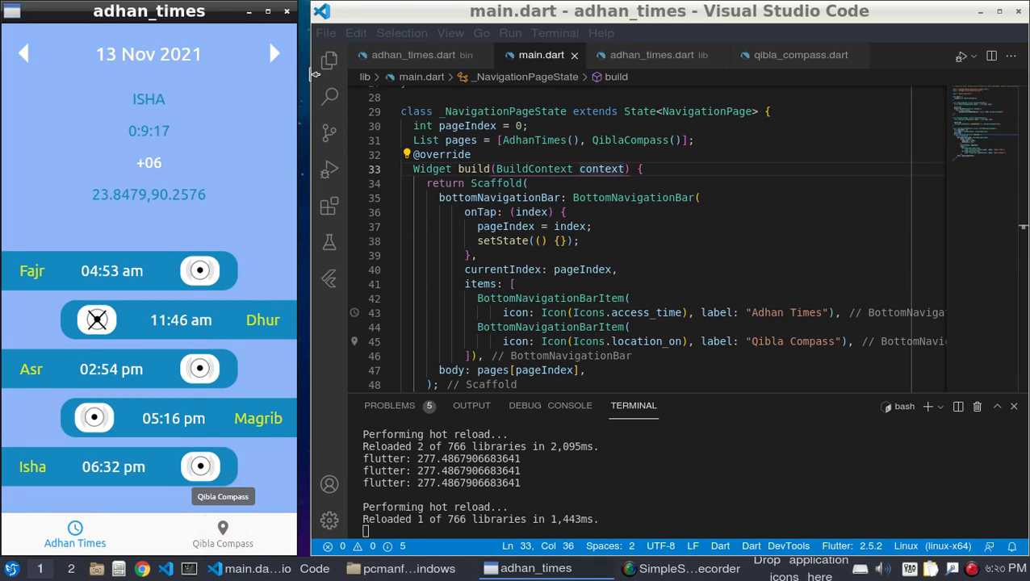
Step: Scroll adhan_times.dart down to the StreamBuilder returning Text("${snapshot.data}")
left_click(653, 55)
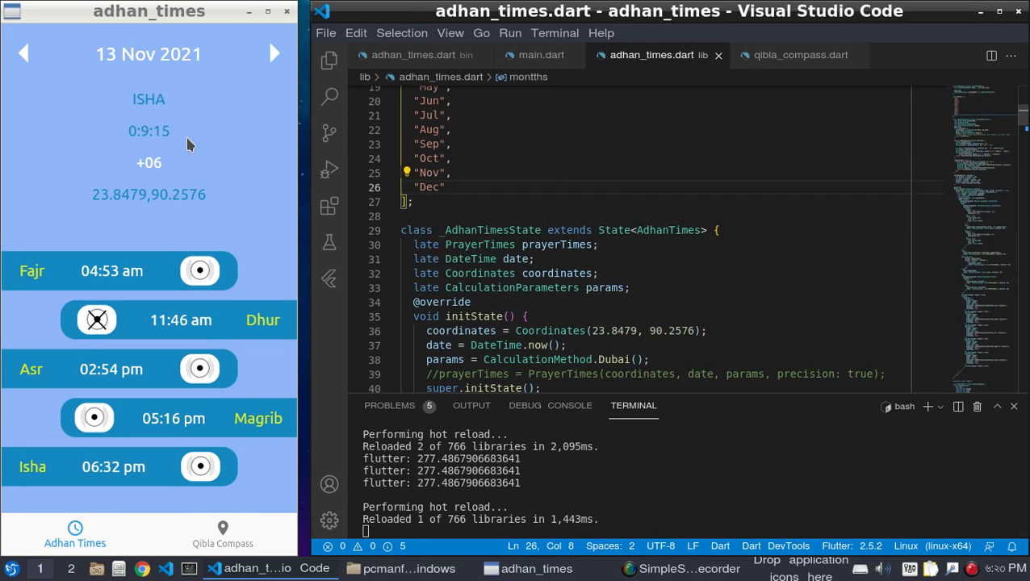
scroll("down", 3)
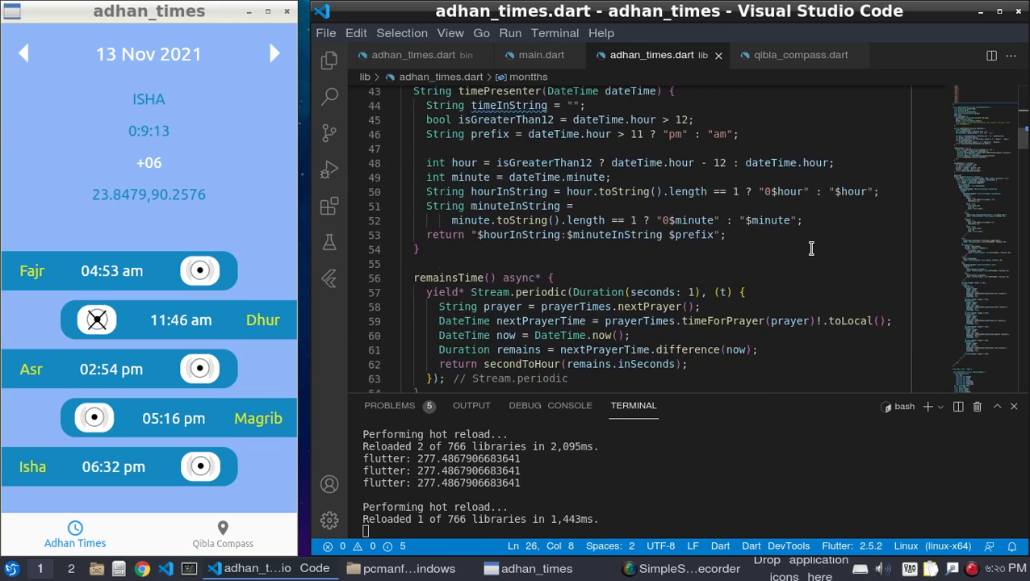
scroll("down", 3)
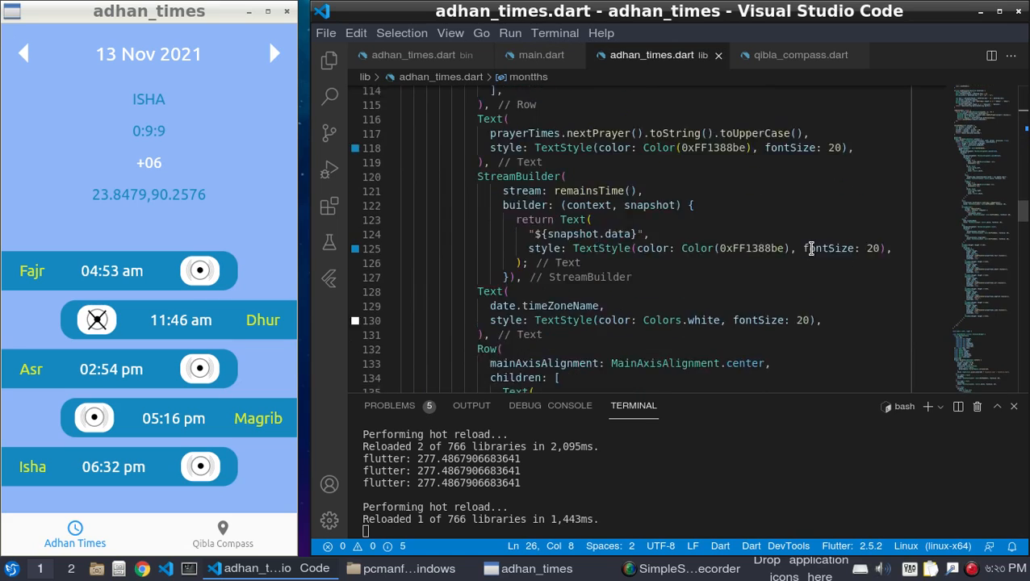
scroll("down", 3)
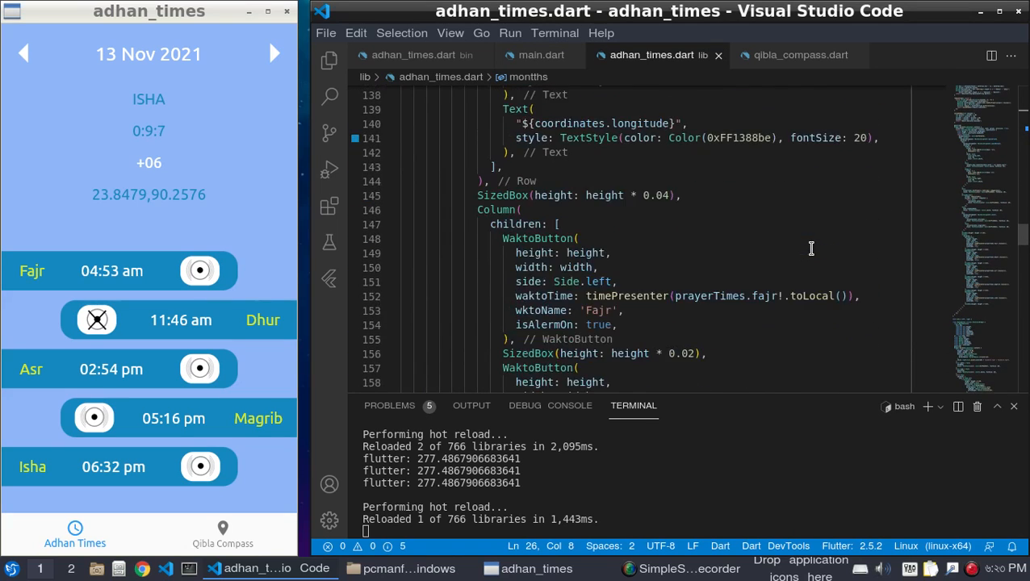
scroll("down", 3)
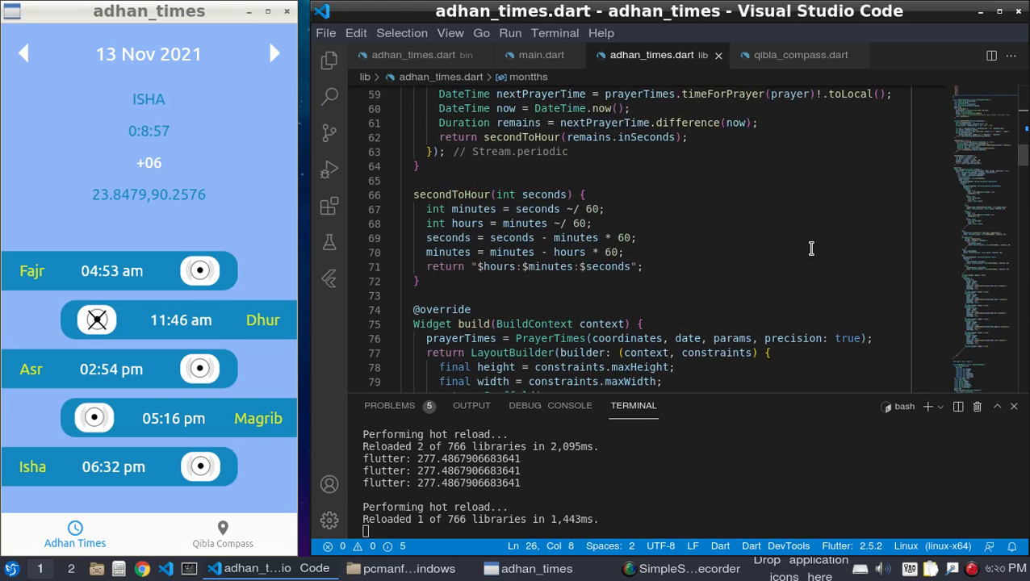
scroll("down", 3)
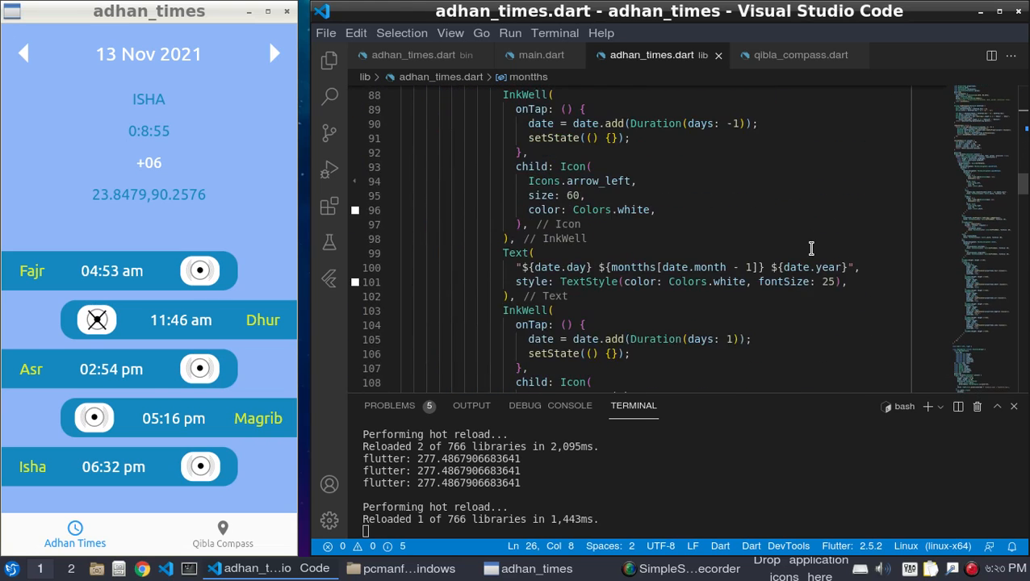
scroll("down", 3)
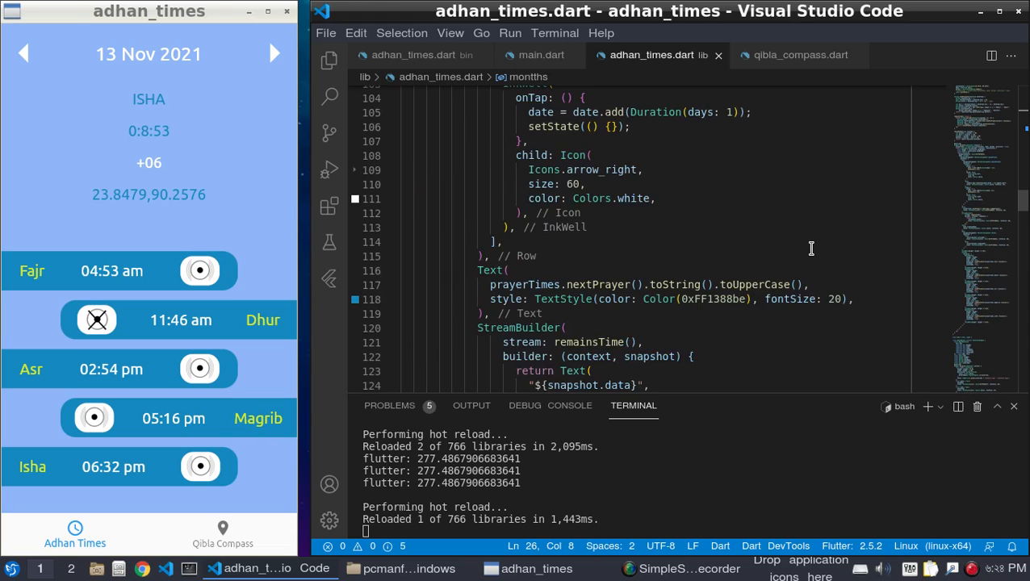
scroll("down", 3)
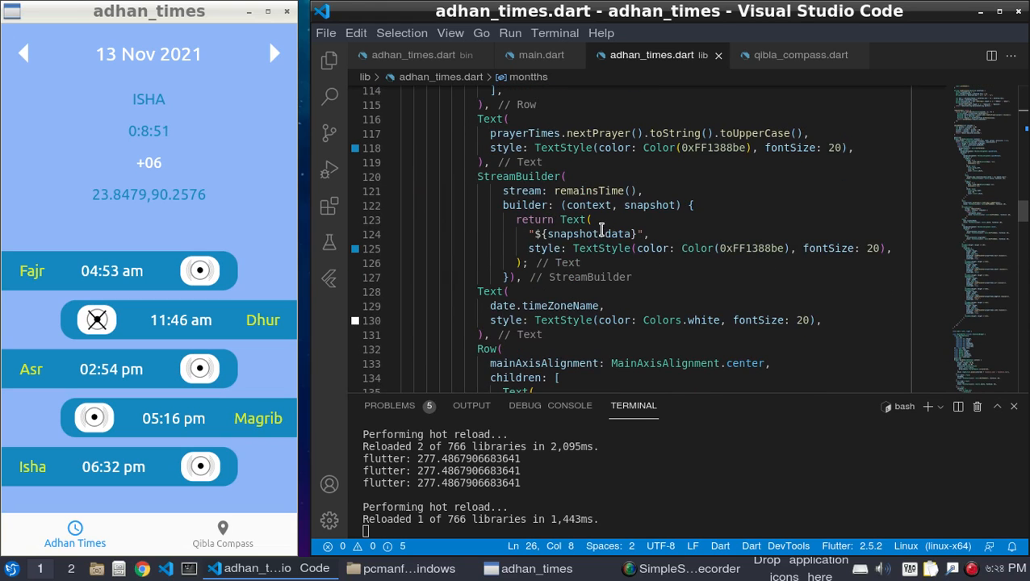
Step: Change the countdown text to snapshot.data ?? '' and switch to the bin adhan_times.dart script
double_click(619, 234)
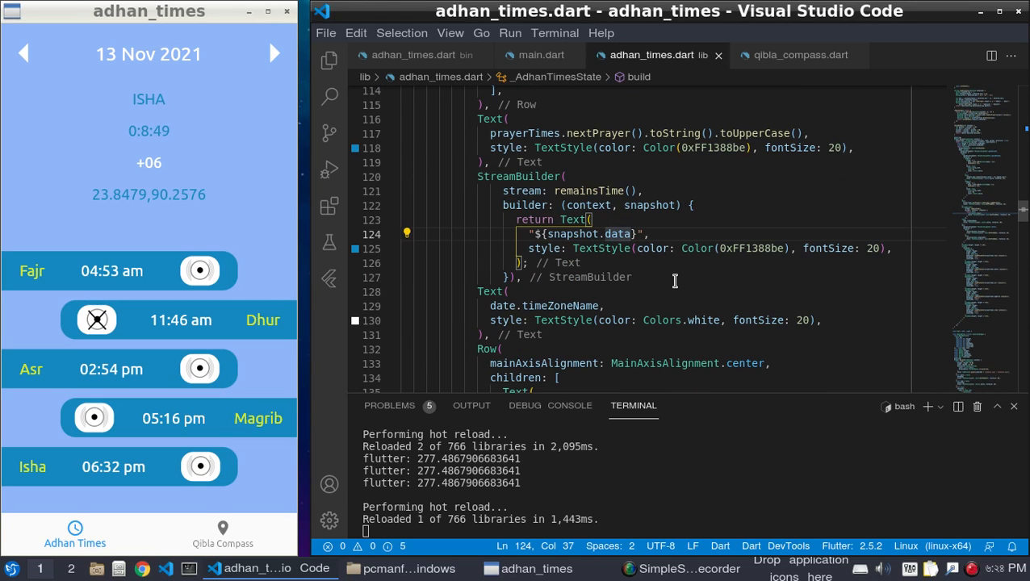
type("??'")
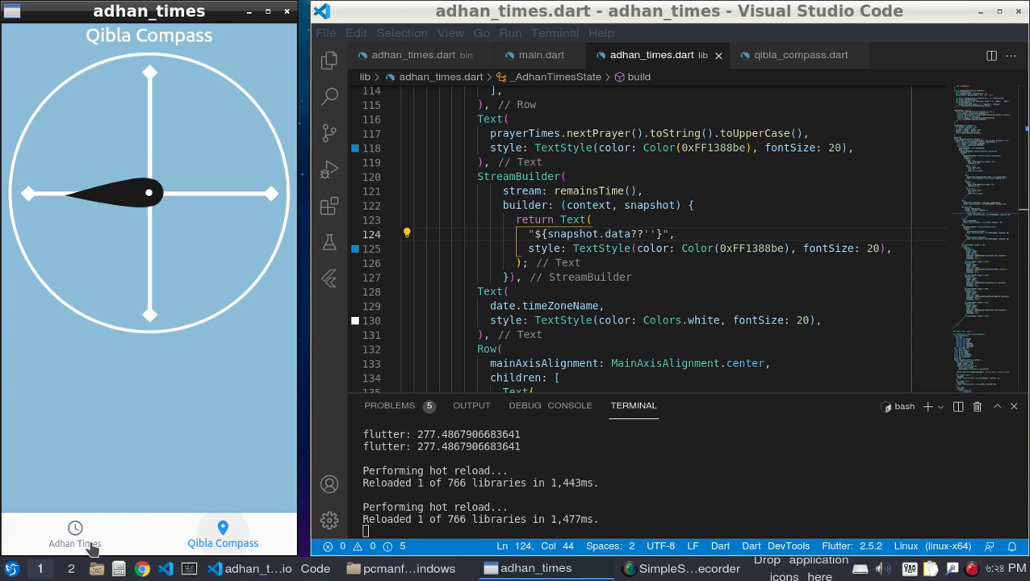
left_click(75, 535)
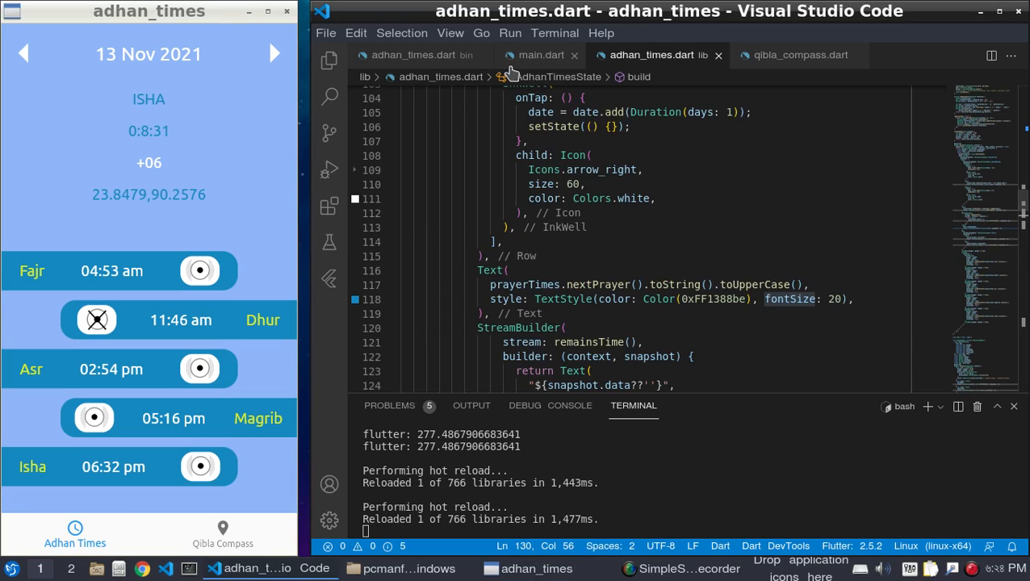
left_click(414, 55)
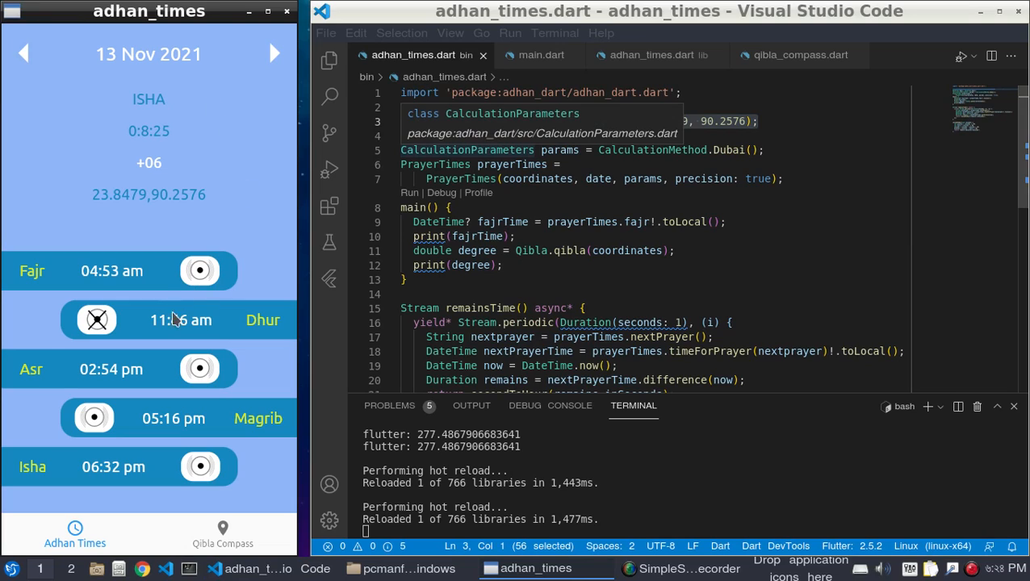
mouse_move(166, 153)
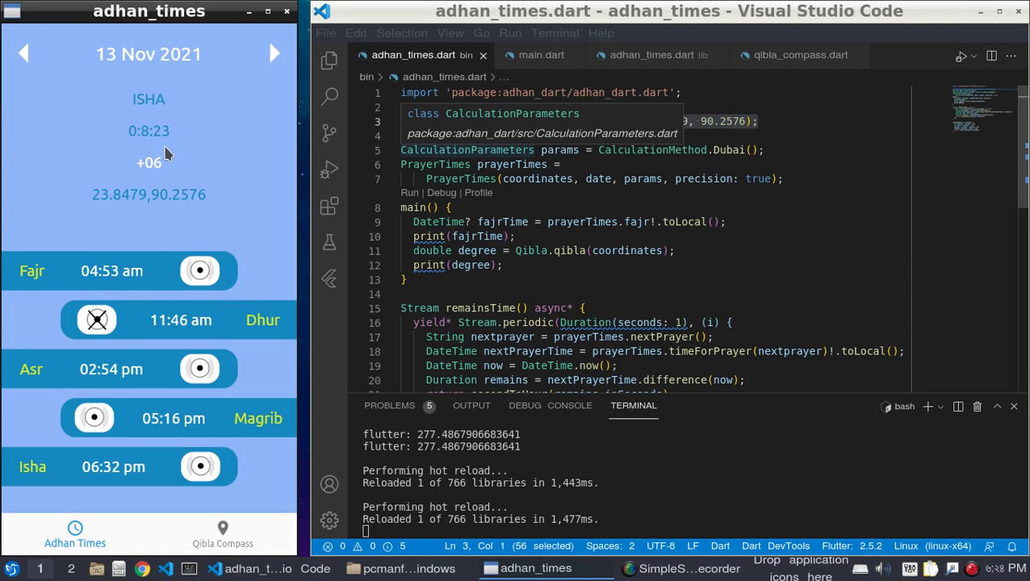